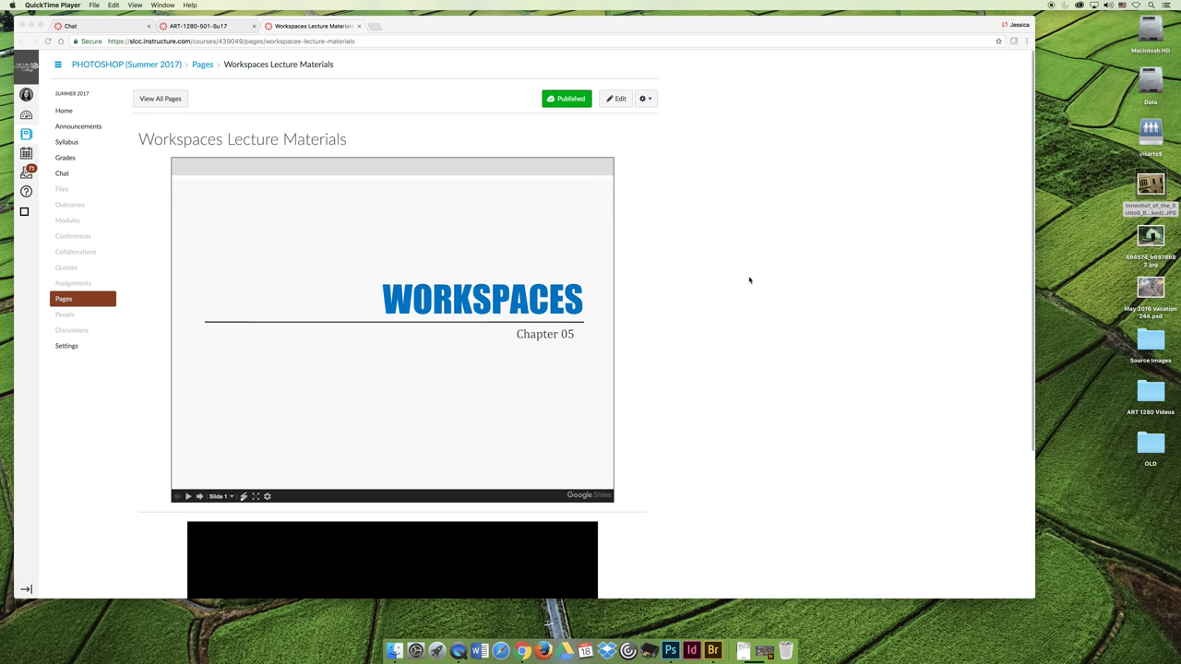
- Advance the embedded Workspaces slideshow to the Chapter 05 Learning Objectives slide
scroll(down, 3)
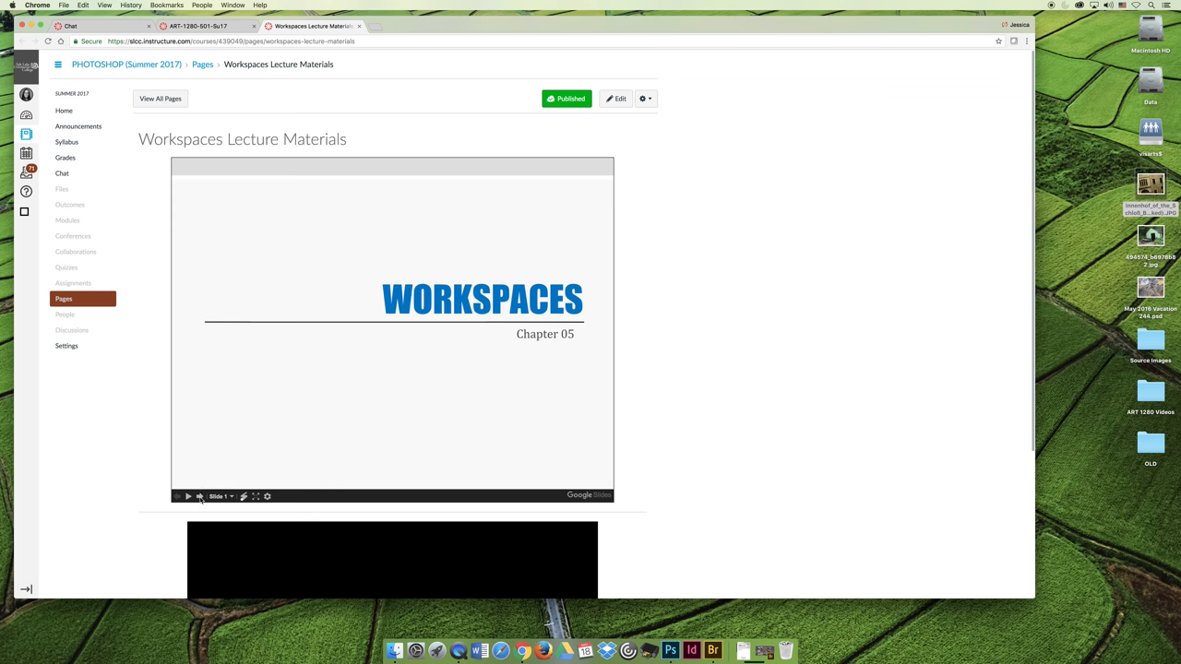
click(188, 496)
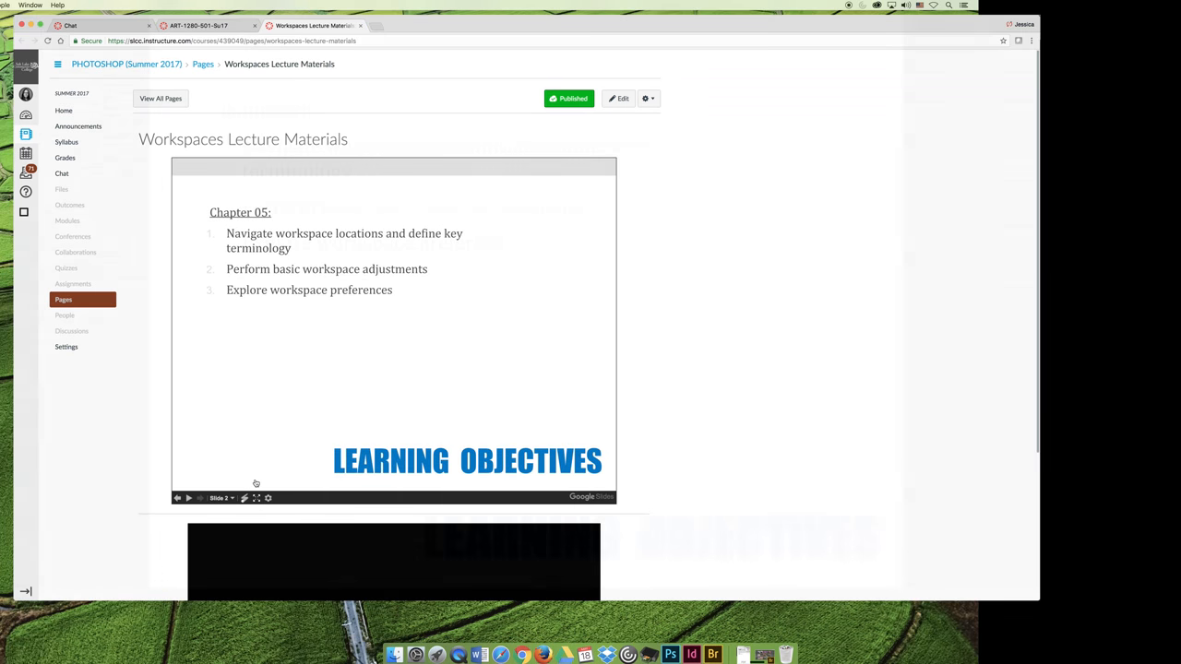
click(256, 499)
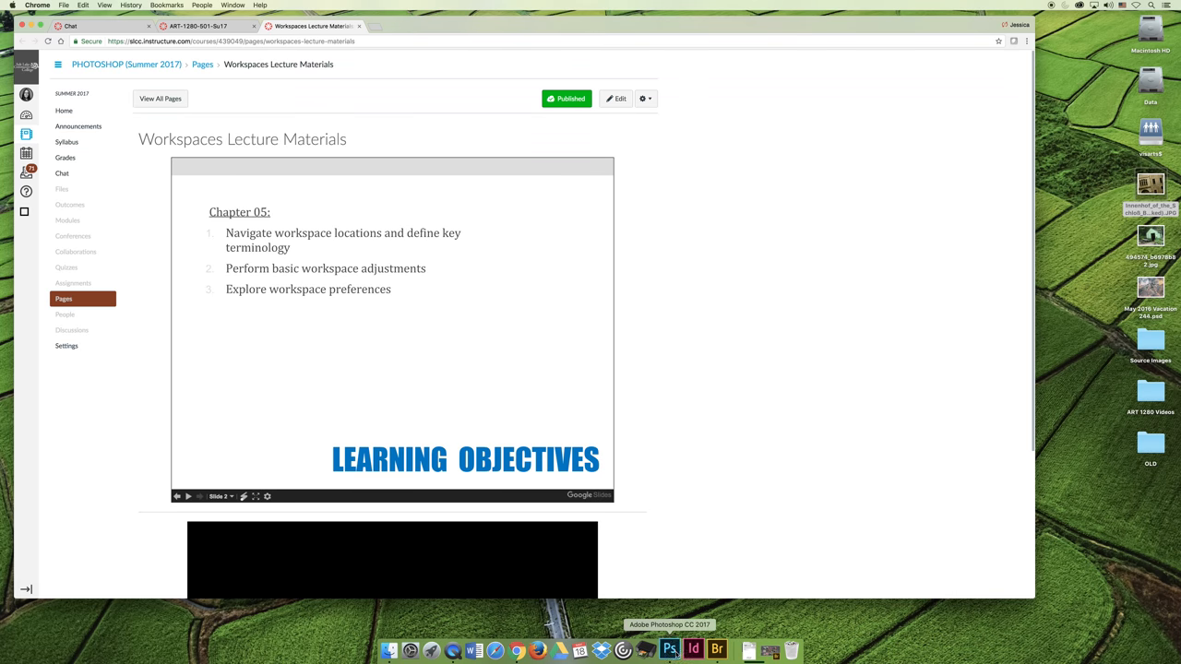
- Switch to Photoshop and open the recent 'May 2016 Vacation 19' tree-ring PSD
click(668, 650)
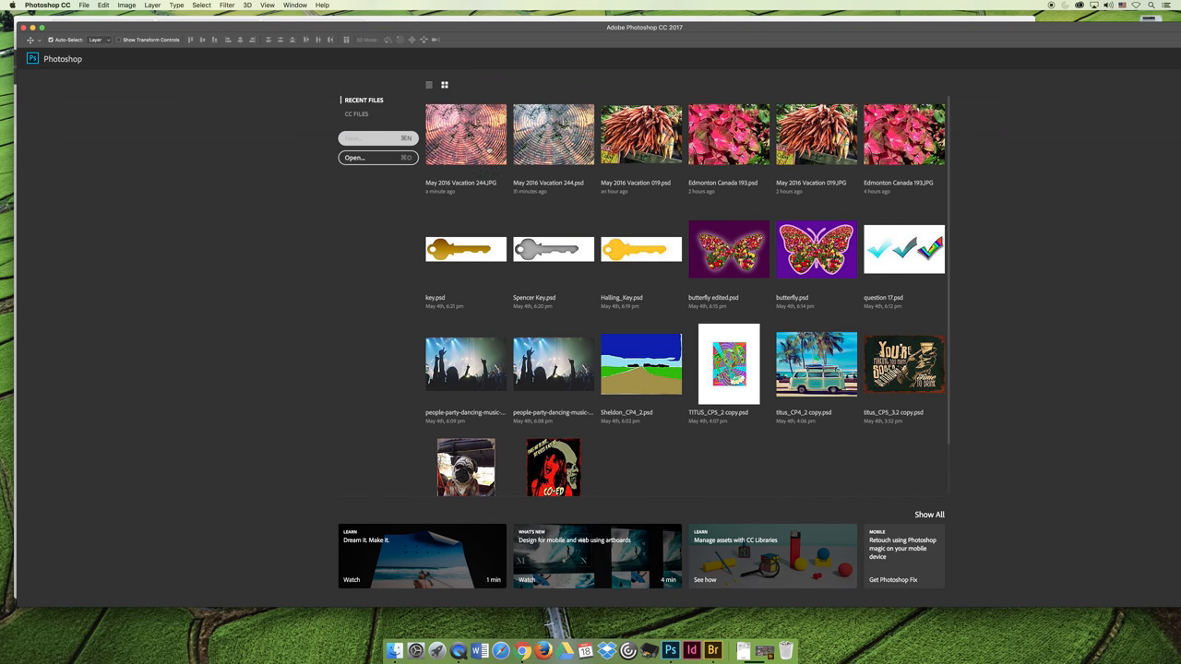
double_click(465, 133)
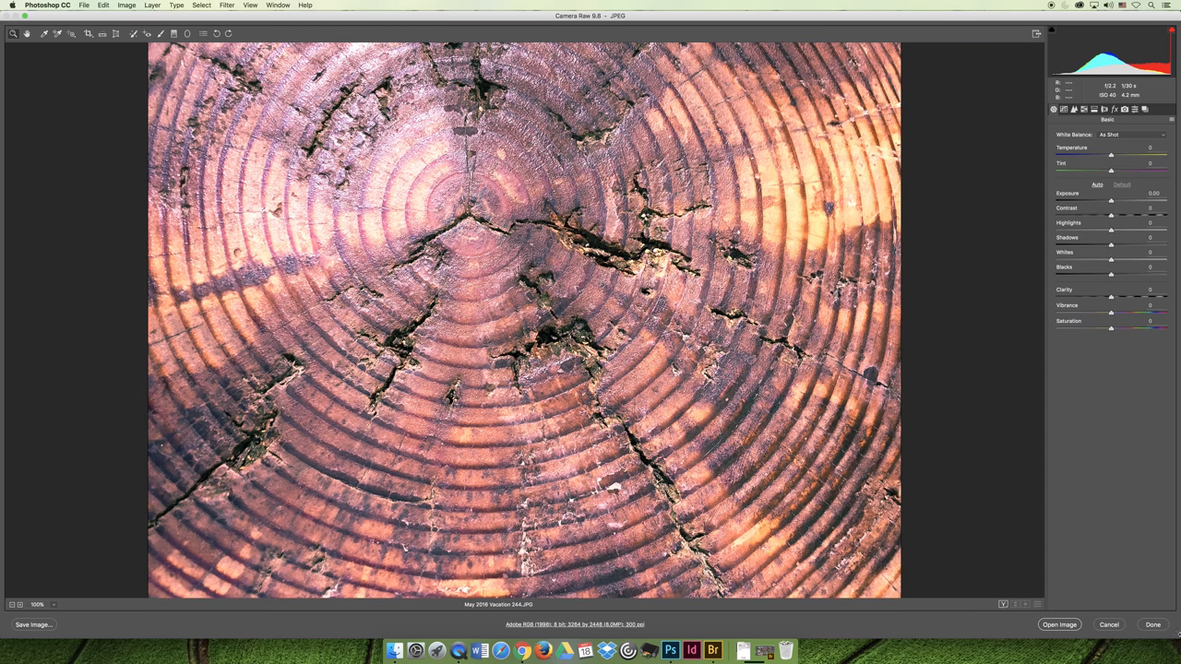
mouse_move(1151, 623)
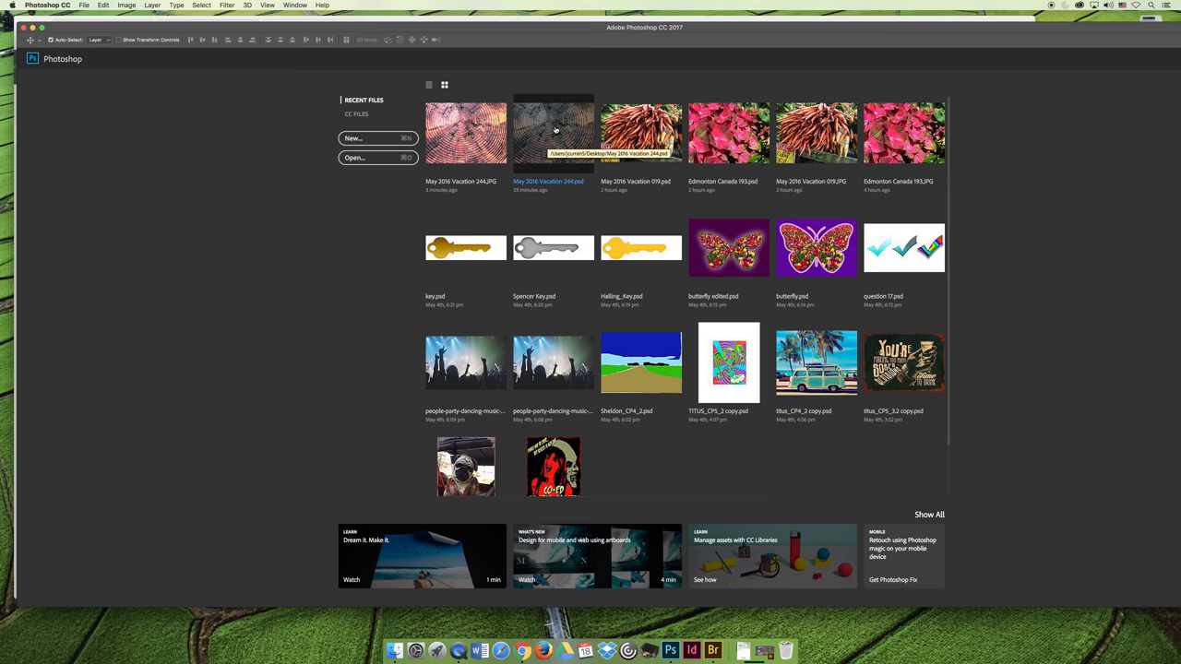
double_click(554, 133)
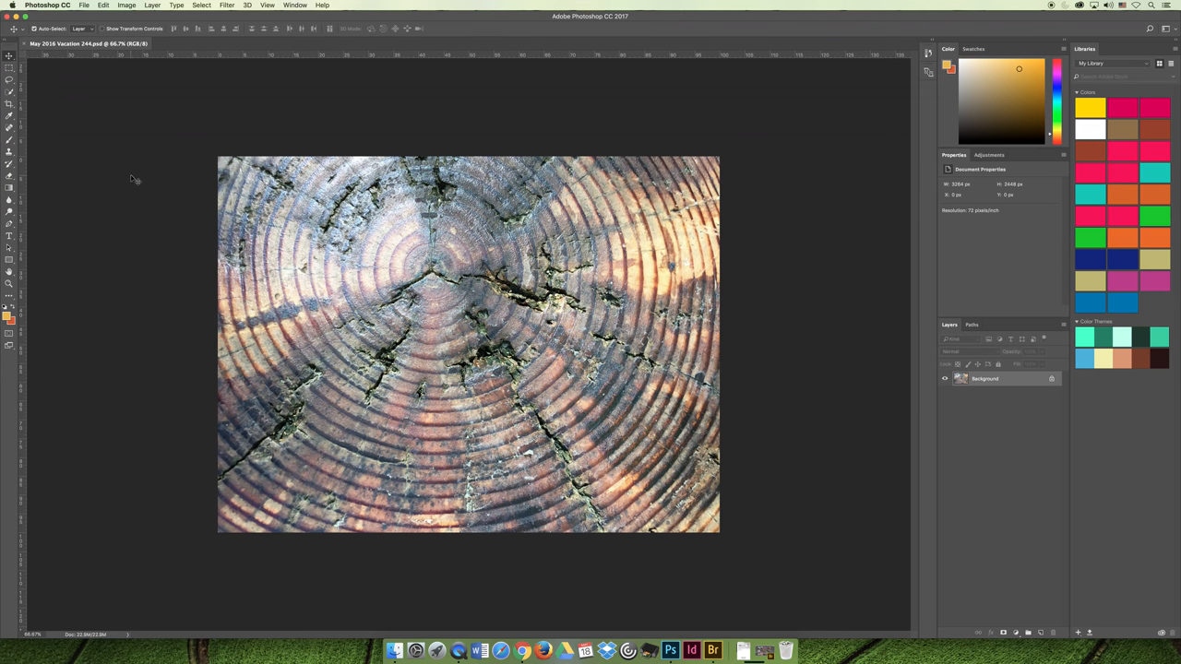
mouse_move(415, 19)
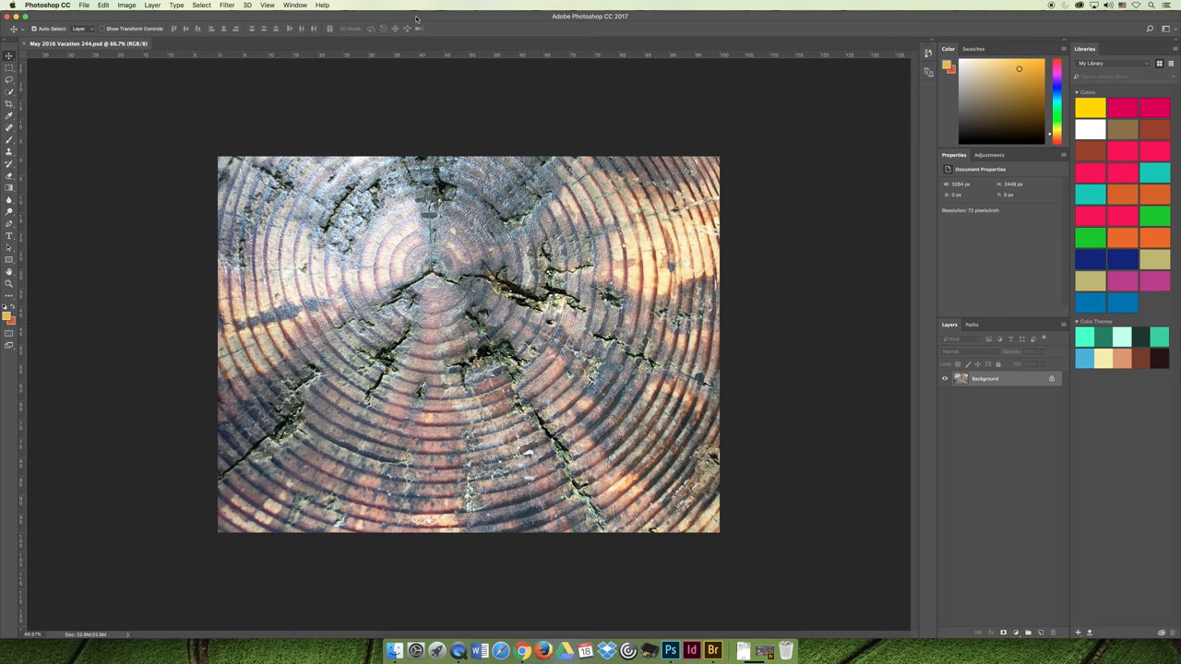
mouse_move(127, 156)
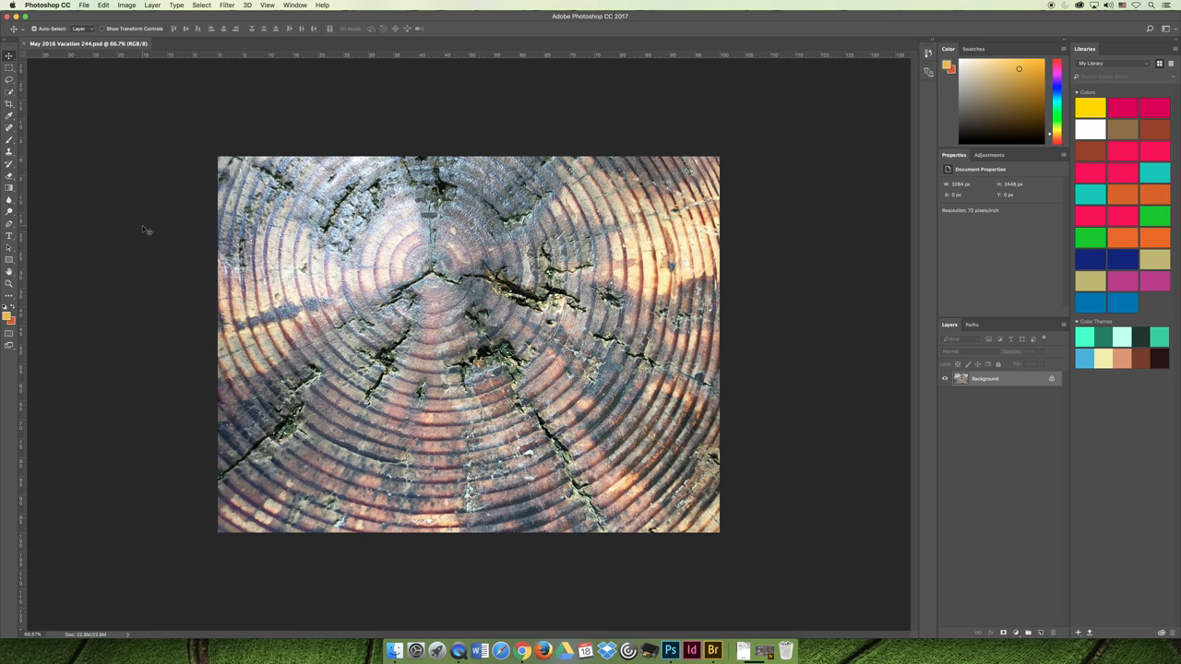
mouse_move(789, 608)
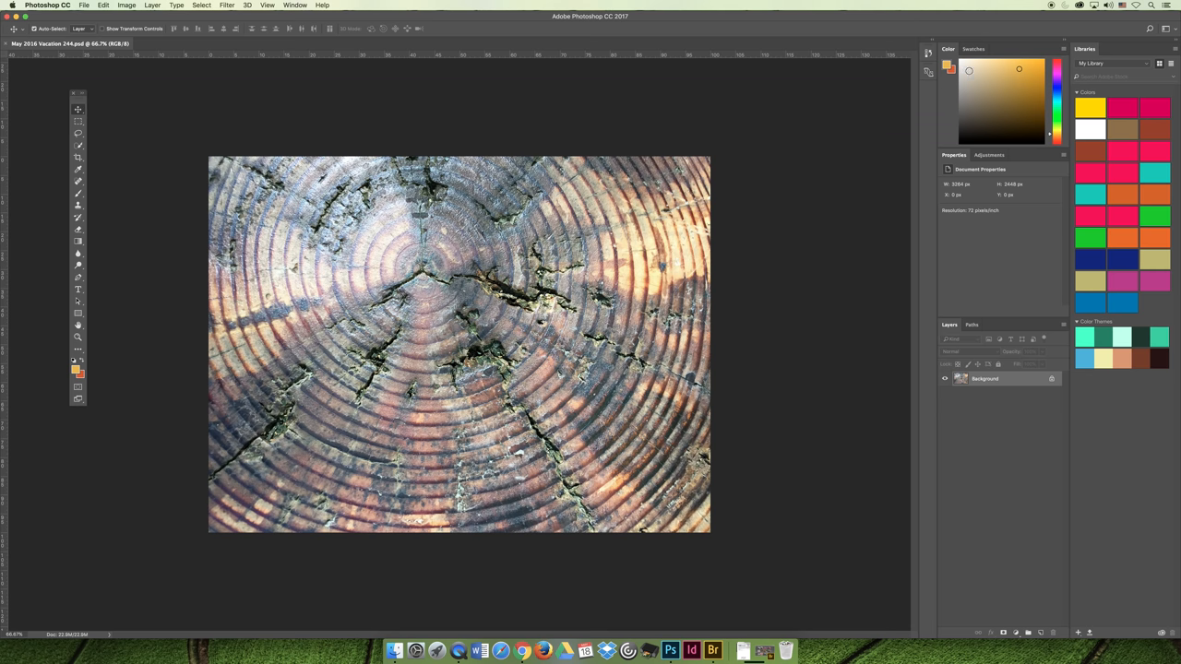
mouse_move(827, 321)
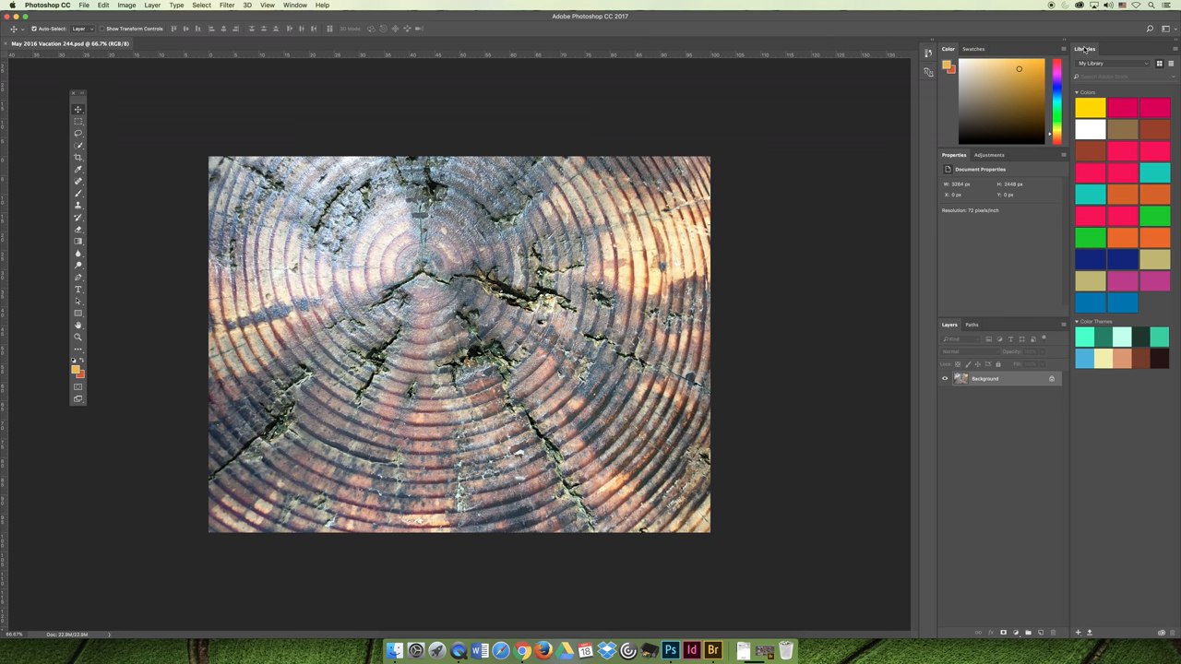
mouse_move(649, 196)
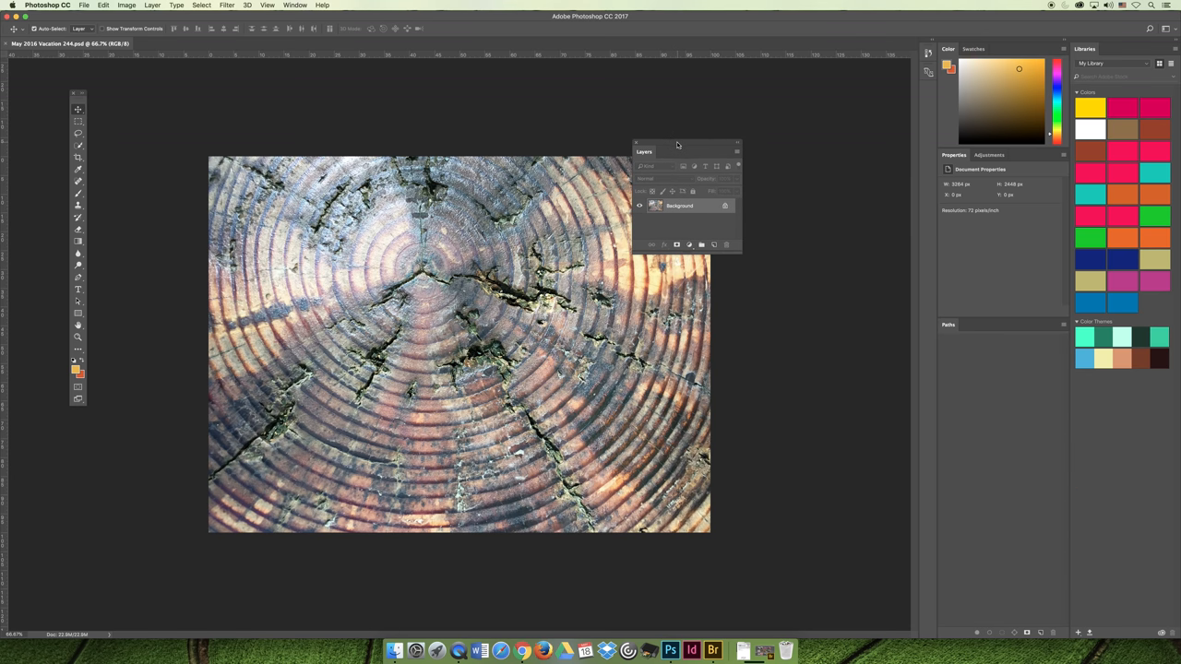
- Pull the Layers panel out of the dock as a floating window
drag(679, 144, 669, 140)
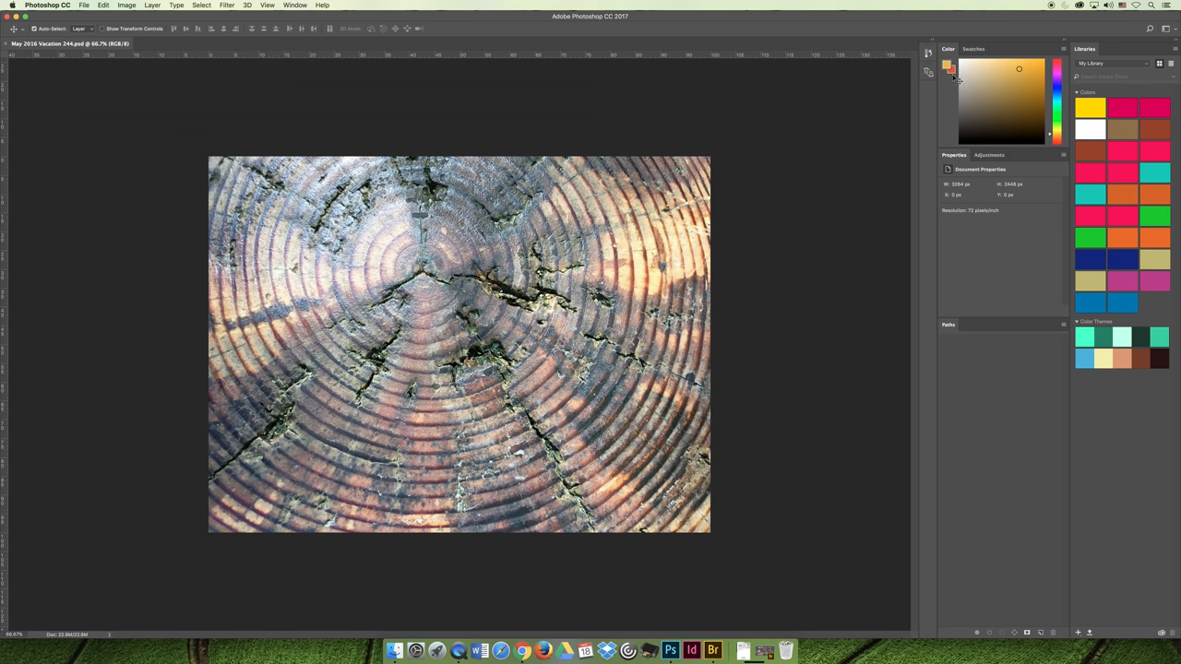
mouse_move(1062, 45)
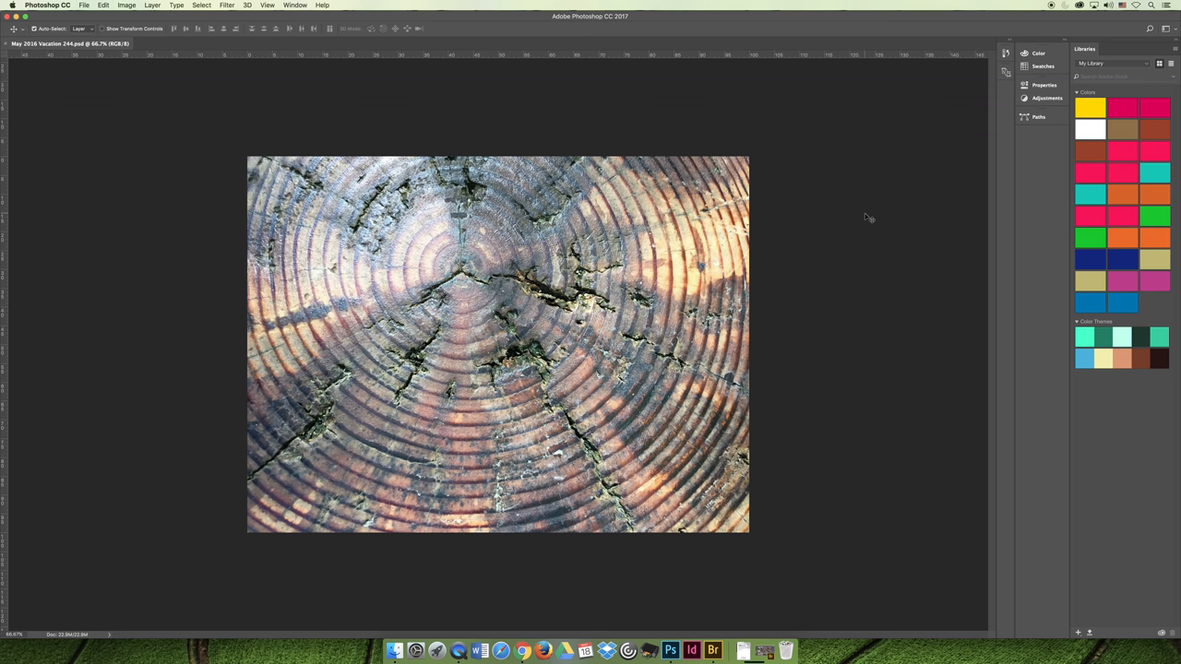
mouse_move(210, 135)
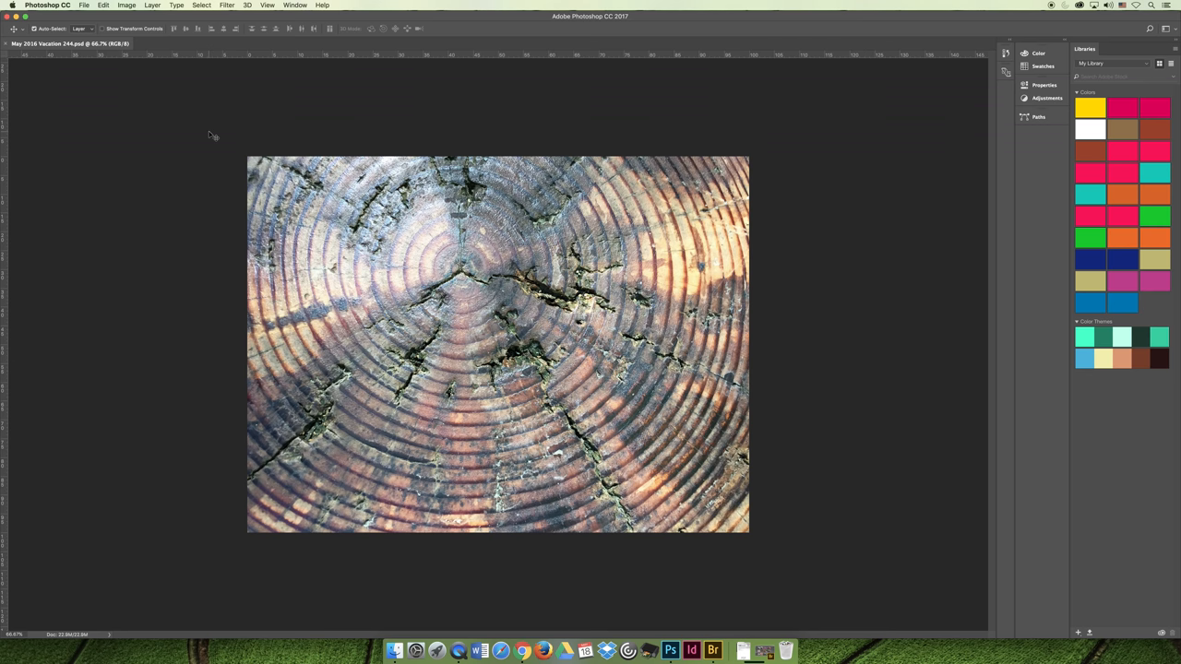
- Switch to the Photography workspace, then the Painting workspace, to compare preset layouts
click(295, 5)
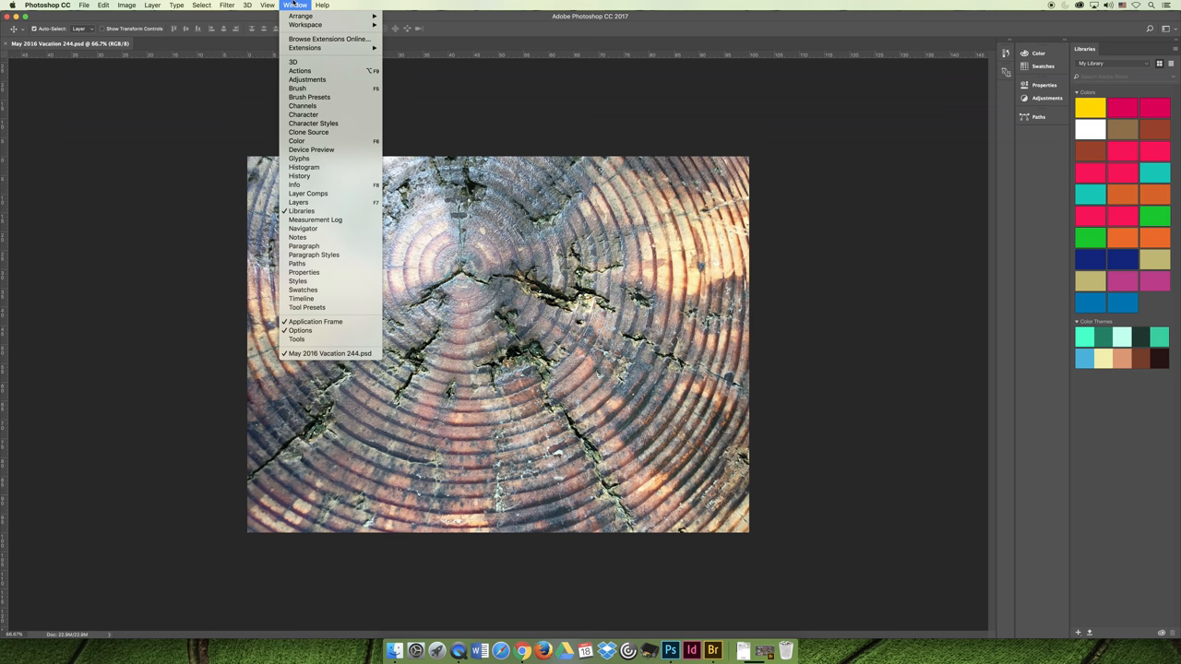
mouse_move(305, 25)
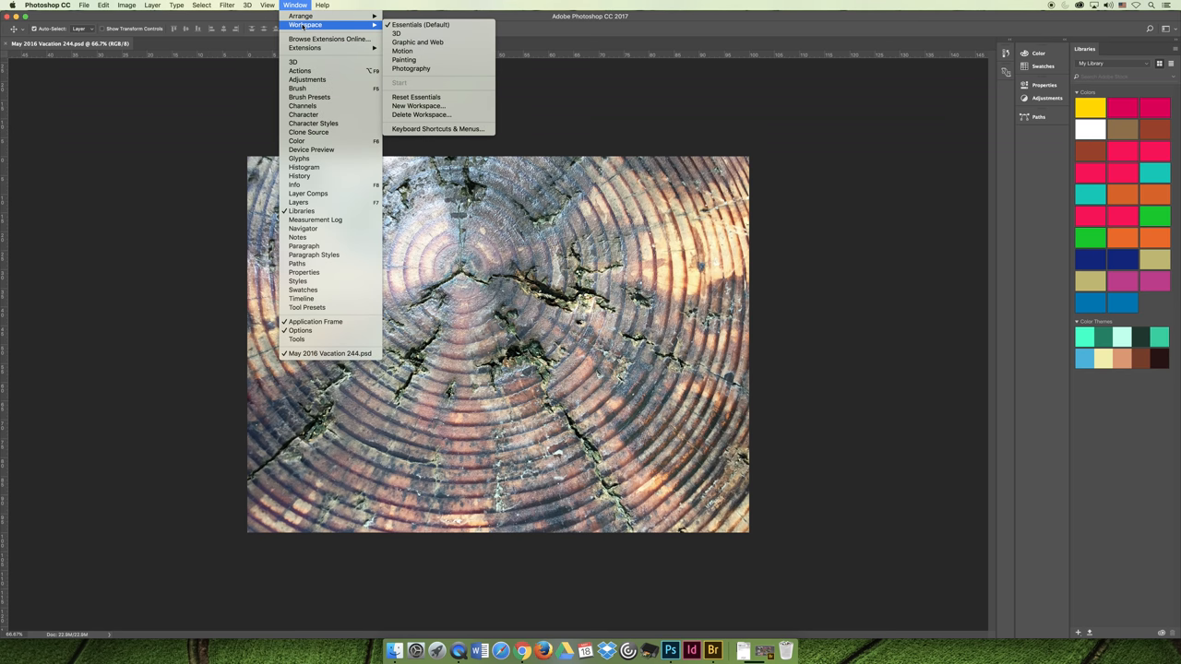
mouse_move(409, 68)
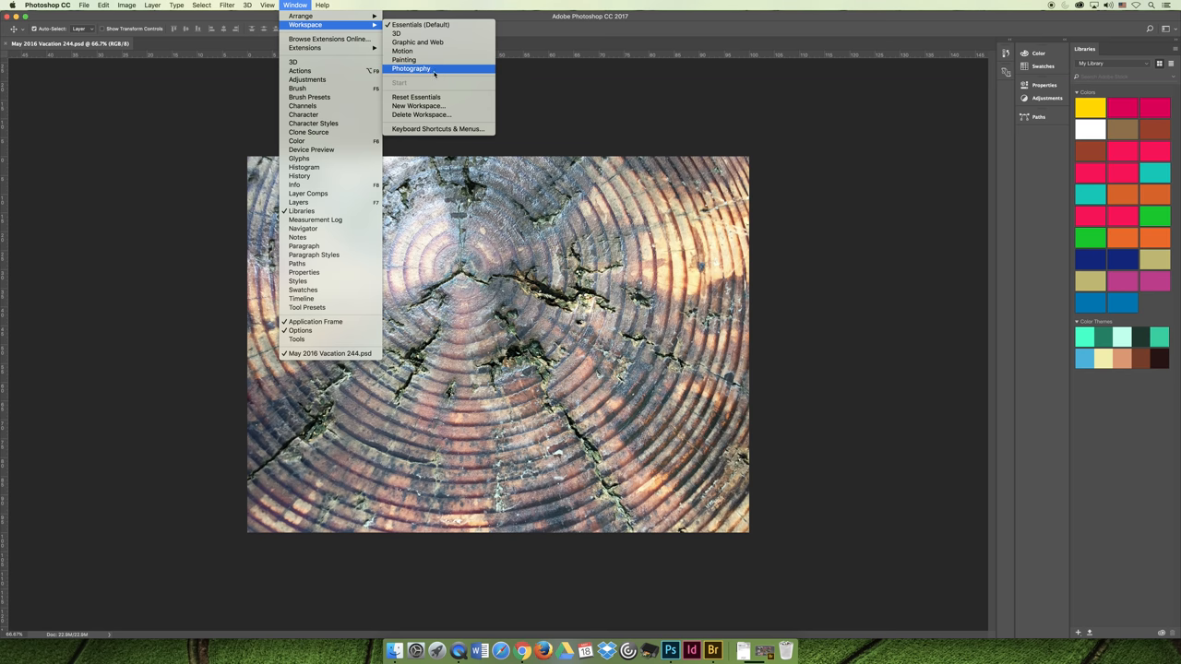
click(410, 68)
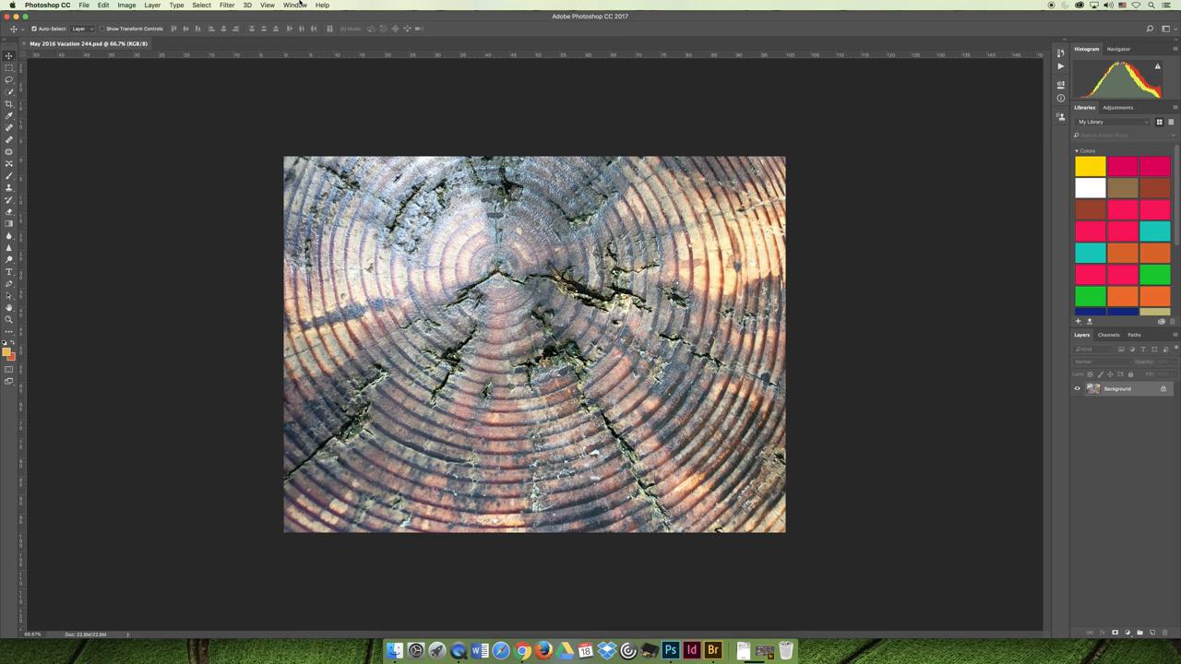
click(295, 3)
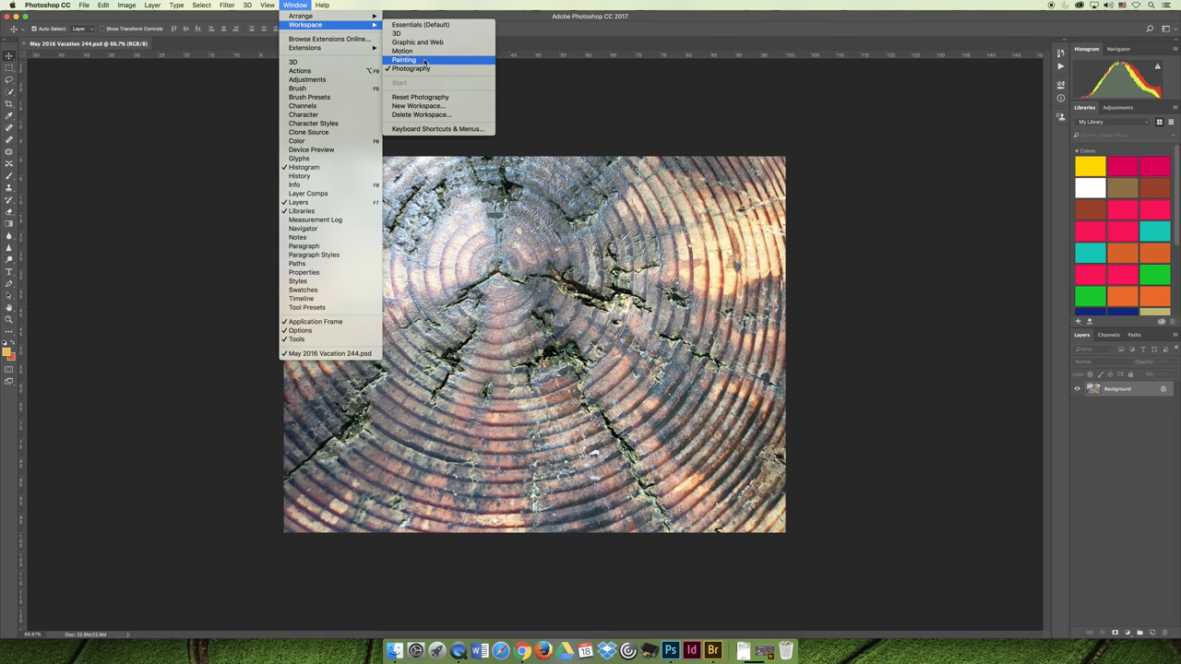
click(402, 59)
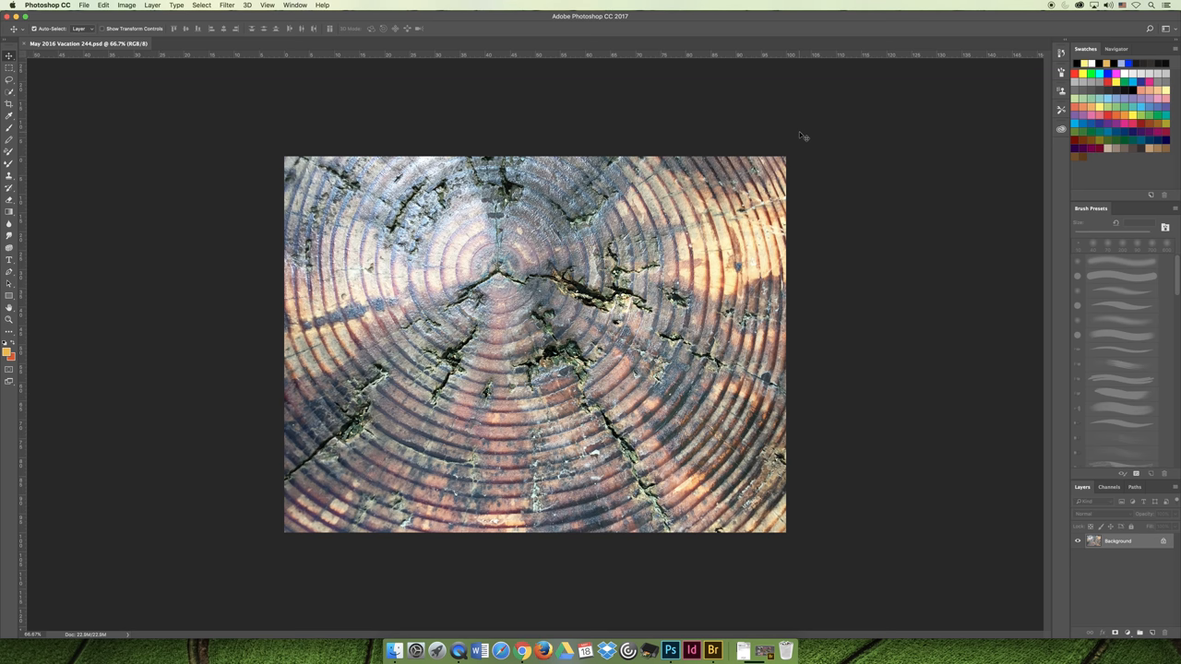
mouse_move(878, 137)
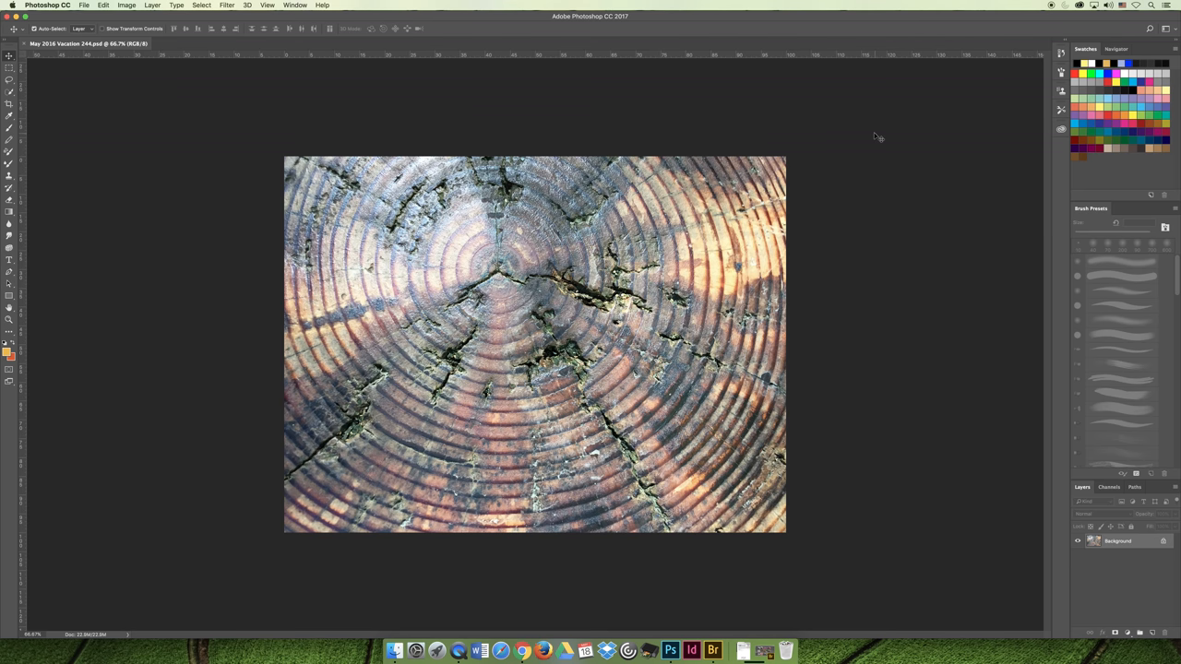
click(295, 4)
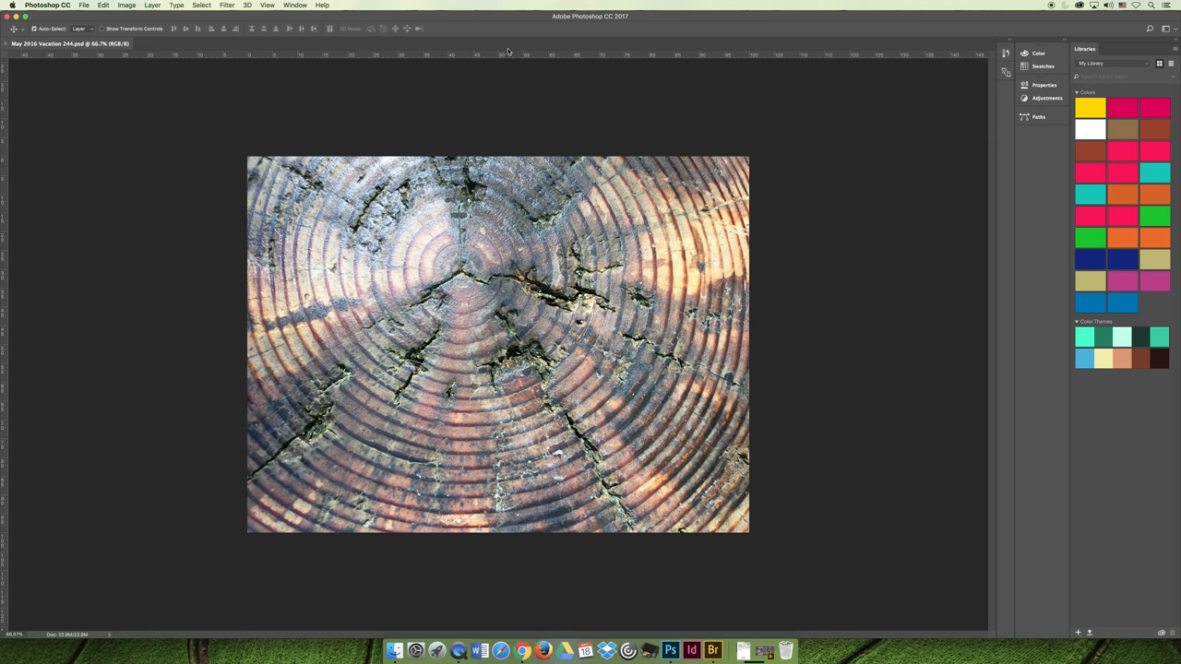
- Peek at the collapsed Swatches and Adjustments panels, then reset the Essentials workspace
click(1043, 66)
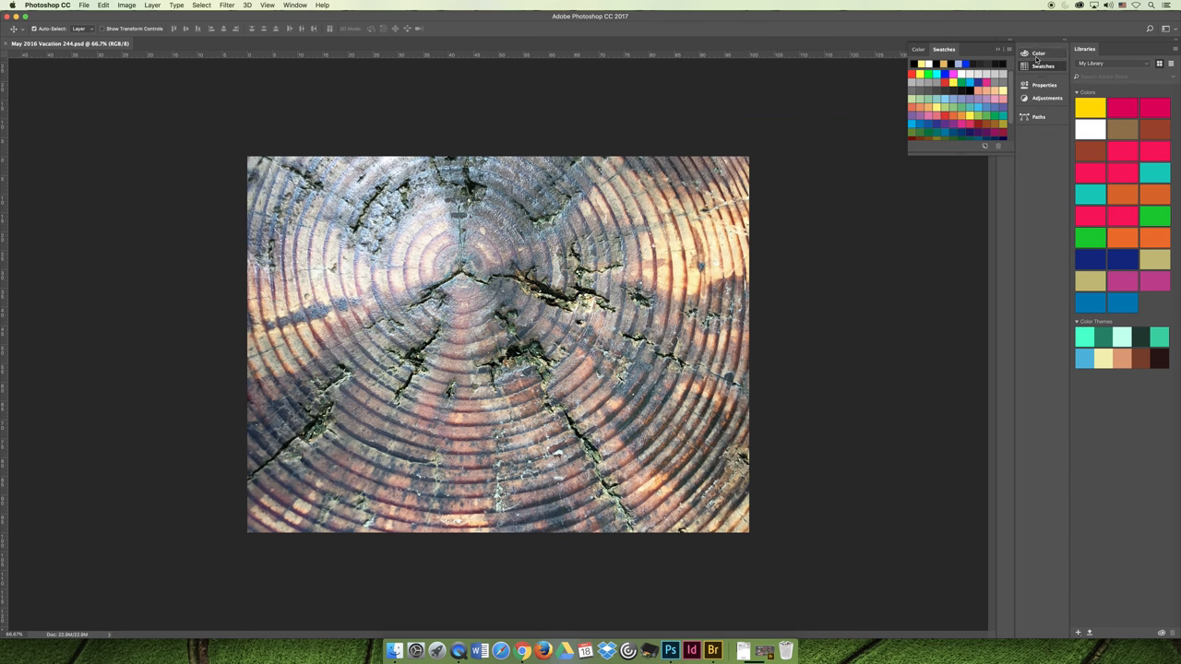
click(1044, 99)
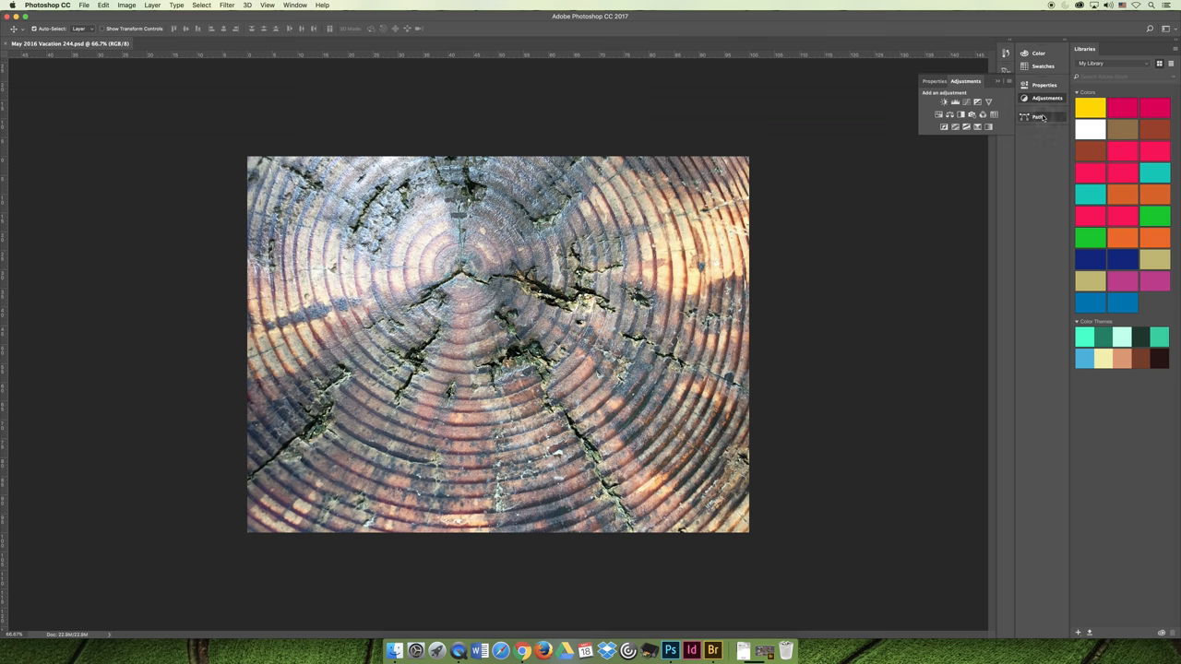
click(1037, 51)
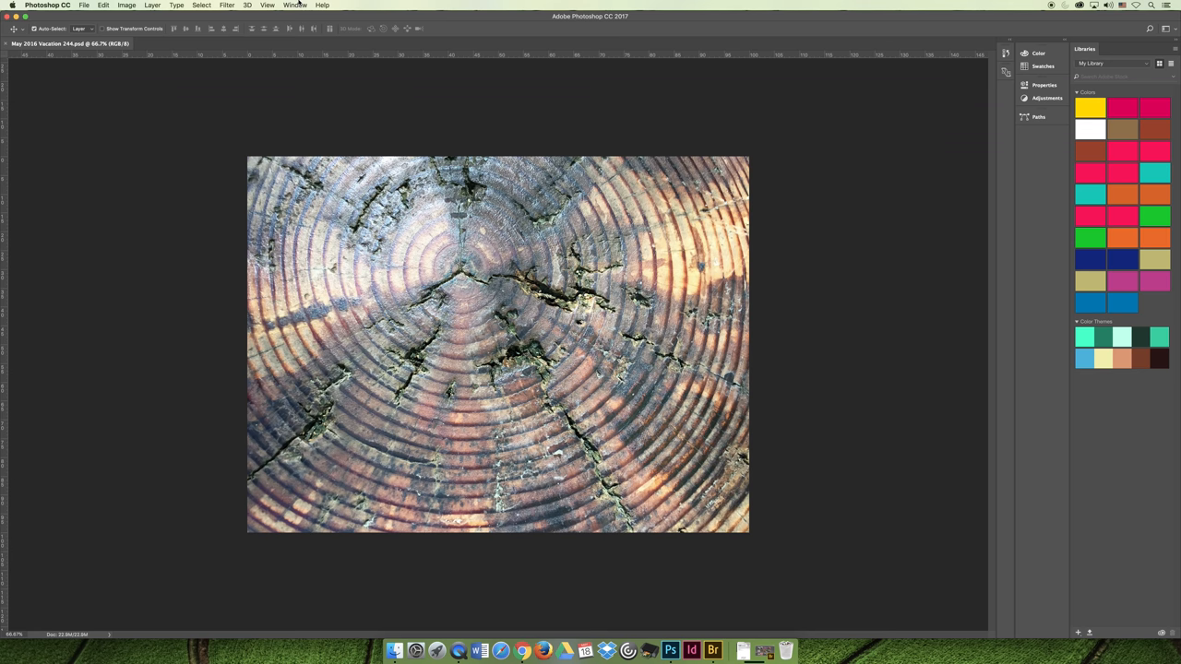
click(295, 5)
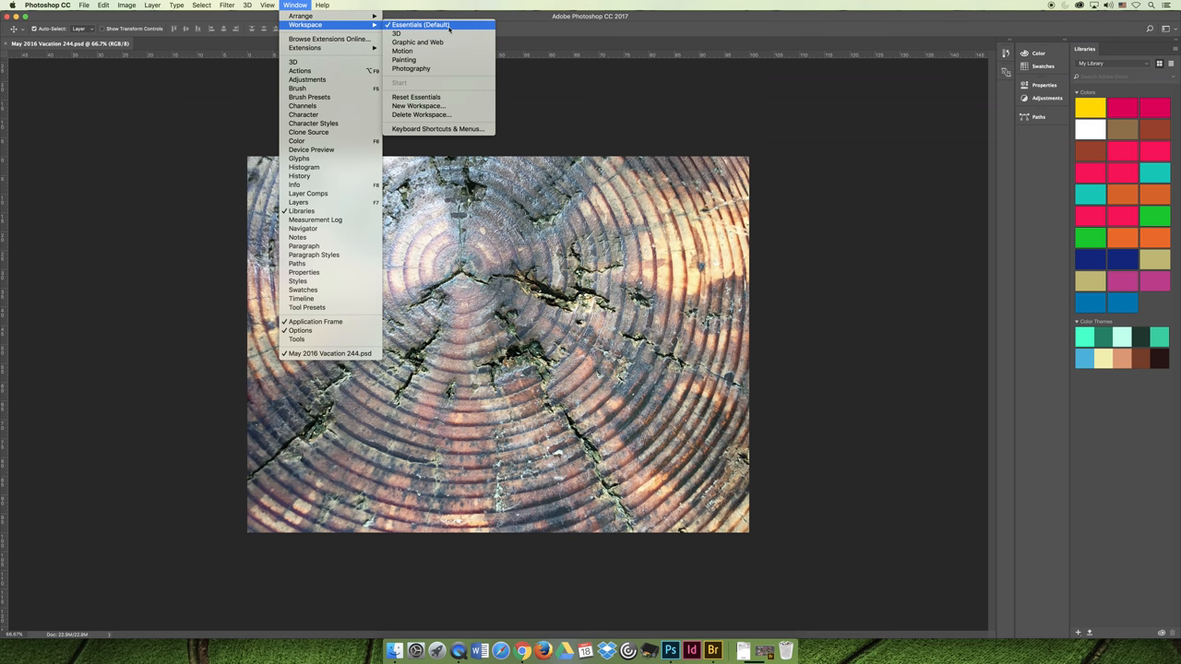
mouse_move(417, 105)
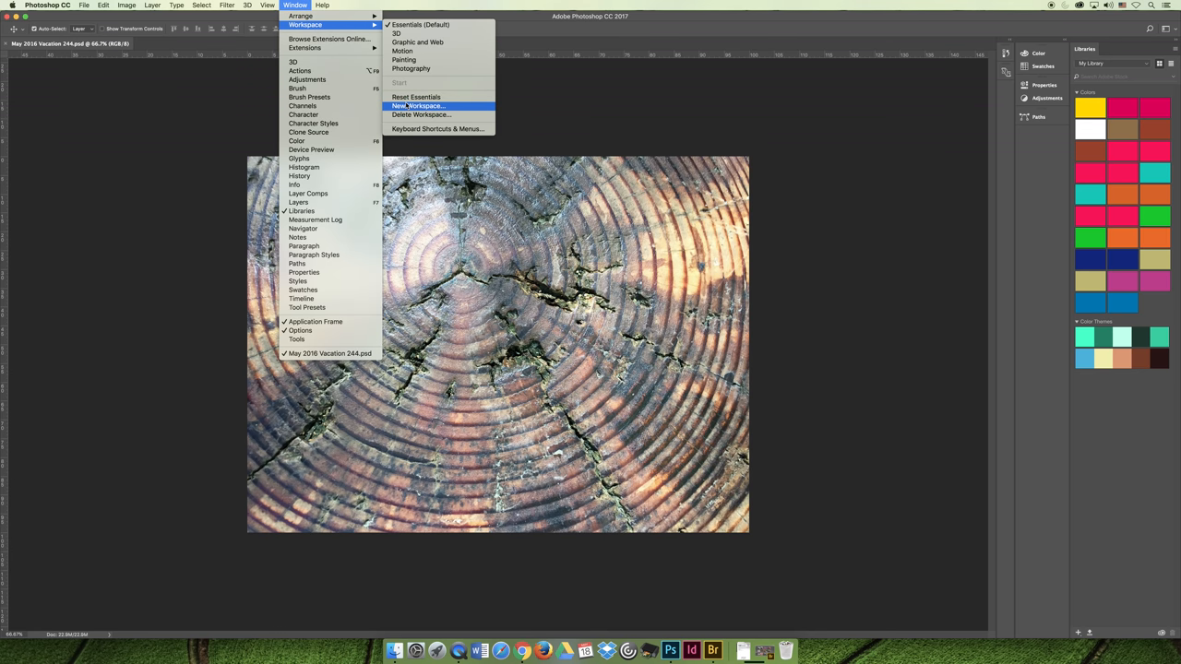
mouse_move(415, 96)
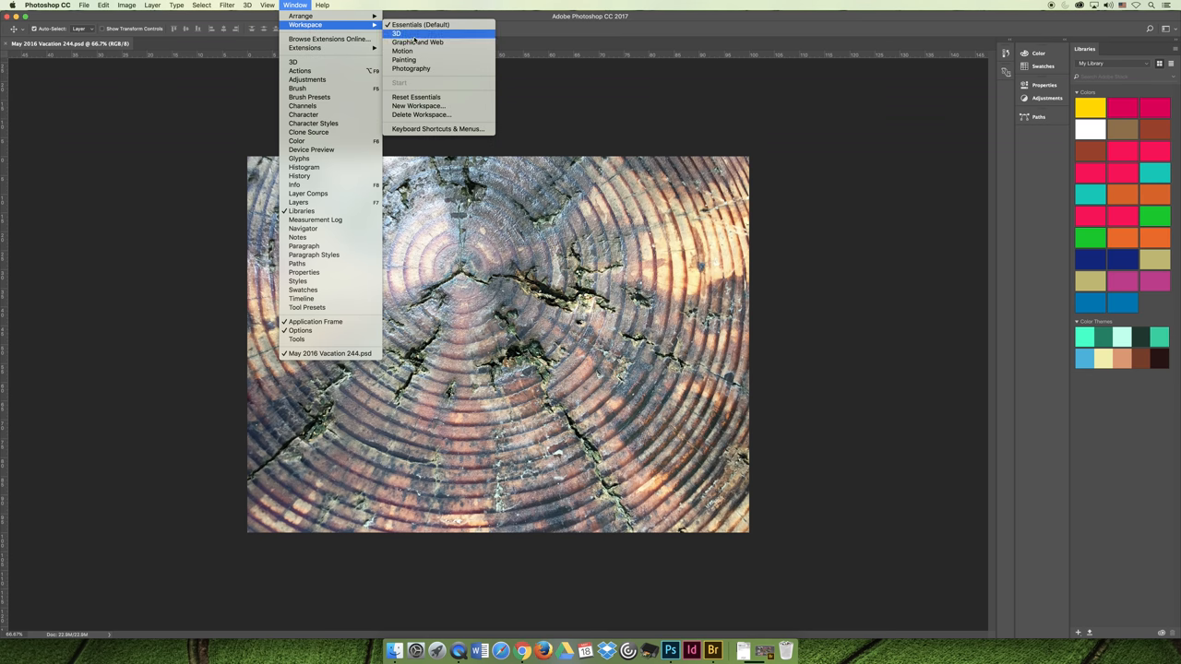
mouse_move(417, 96)
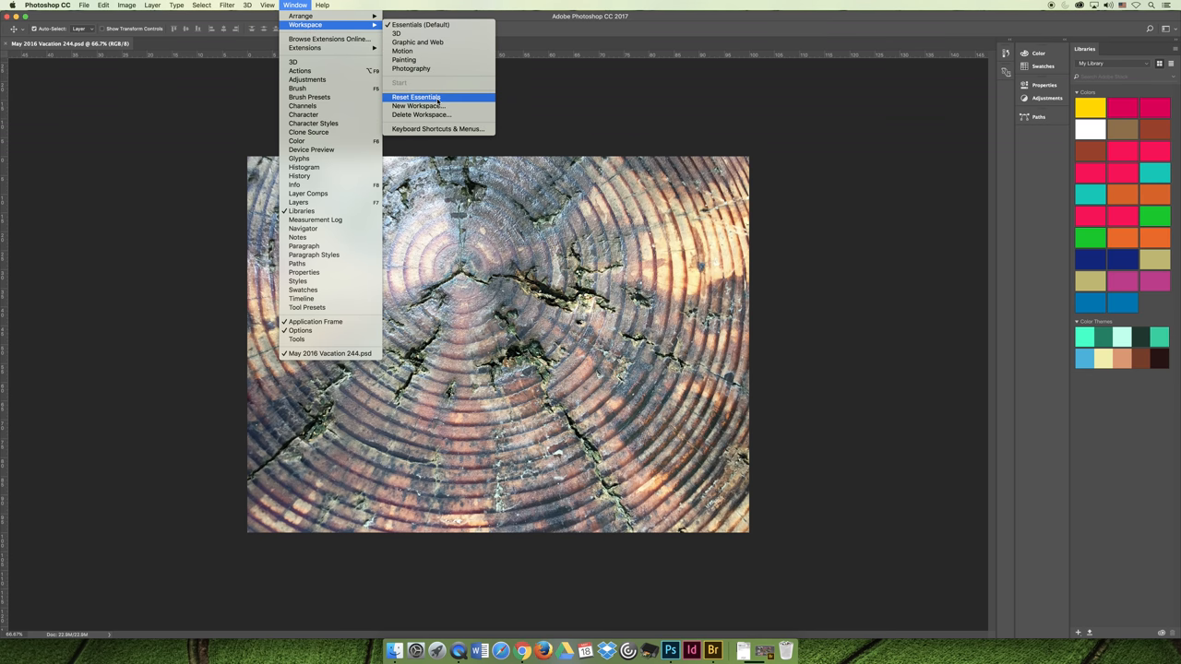
click(415, 96)
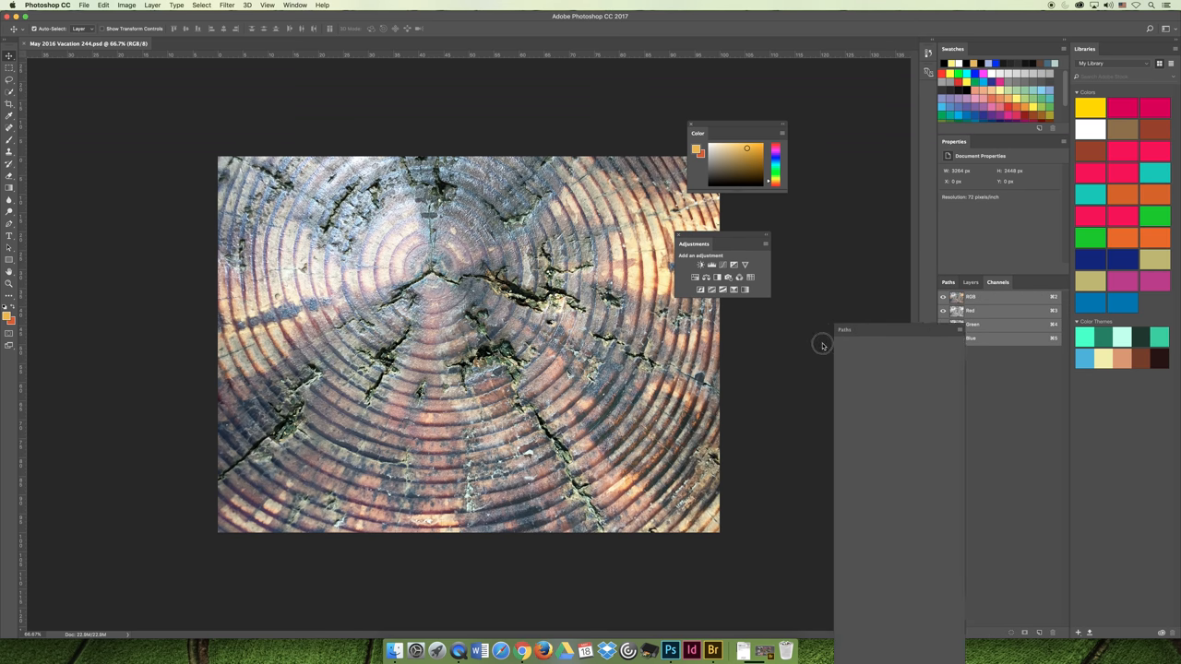
- Clear the floating Color and Adjustments panels away from the photo
drag(845, 328, 742, 345)
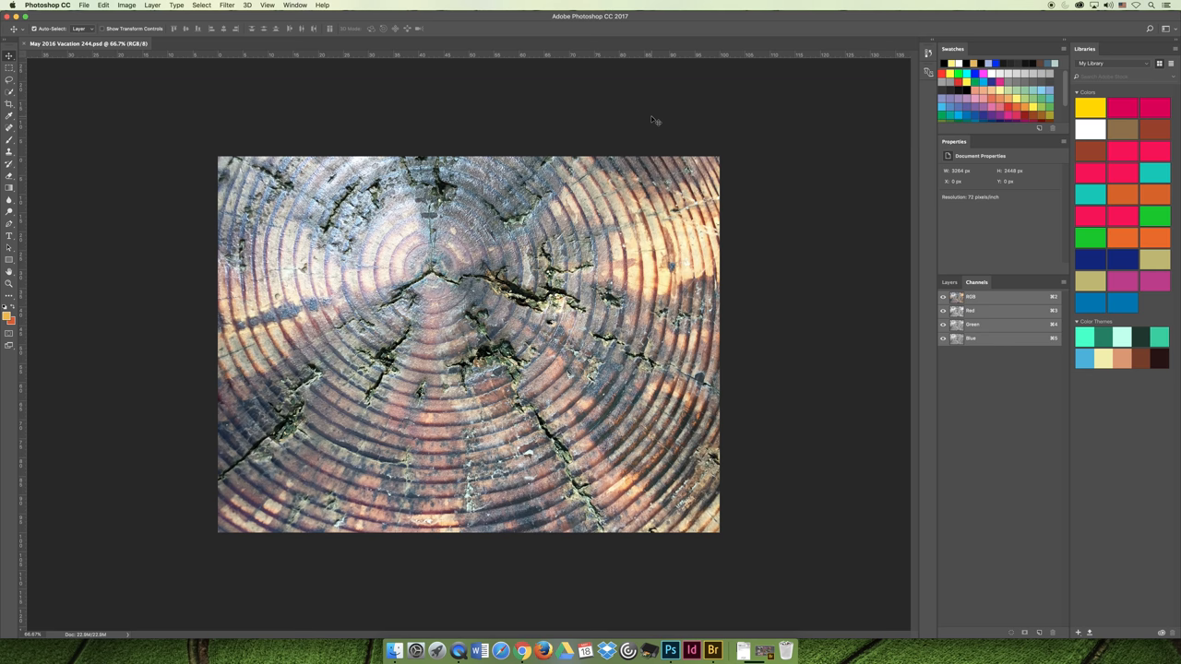
mouse_move(624, 100)
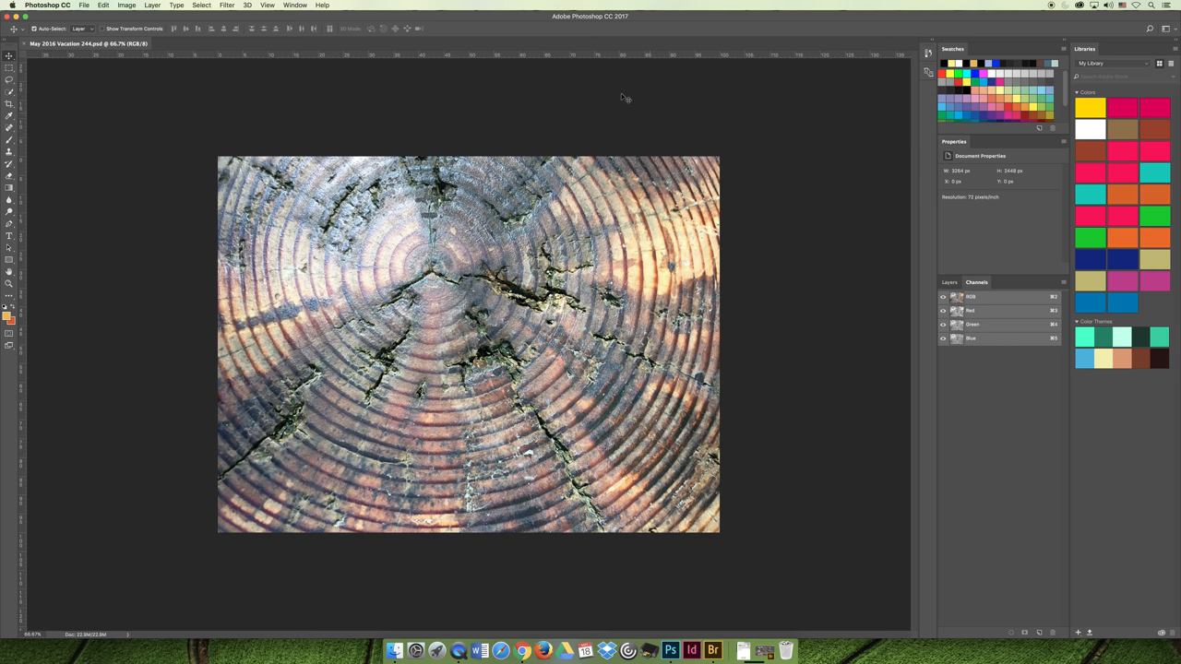
- Reset the Essentials workspace to its default Color, Properties and Layers layout
click(295, 3)
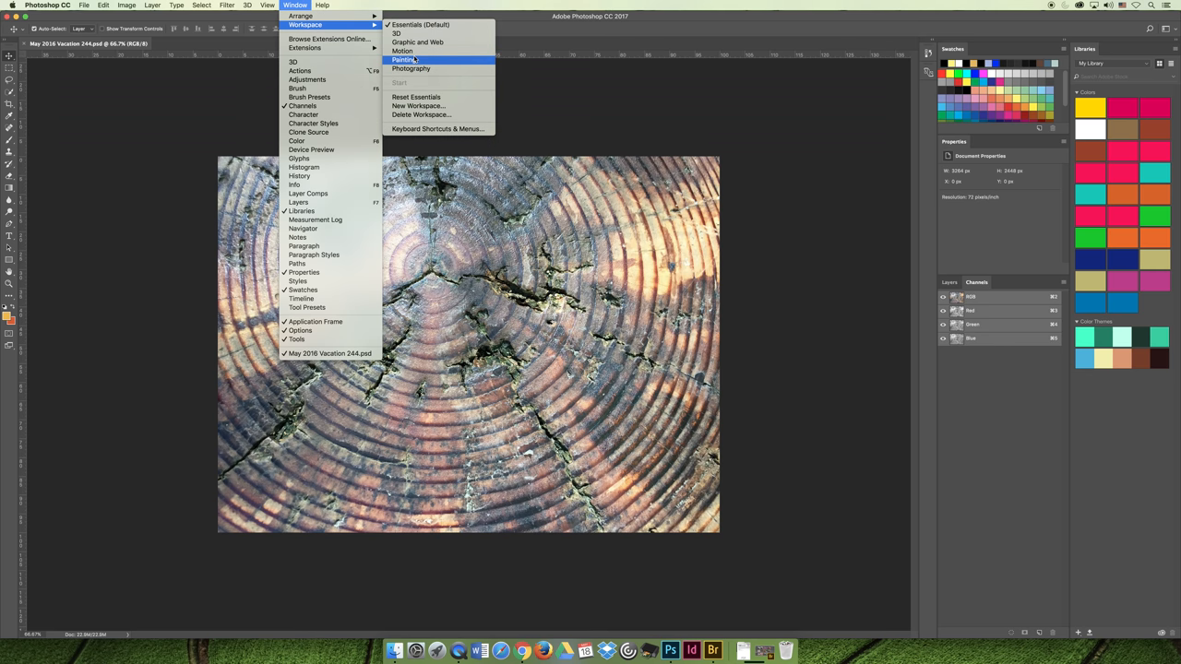
click(404, 59)
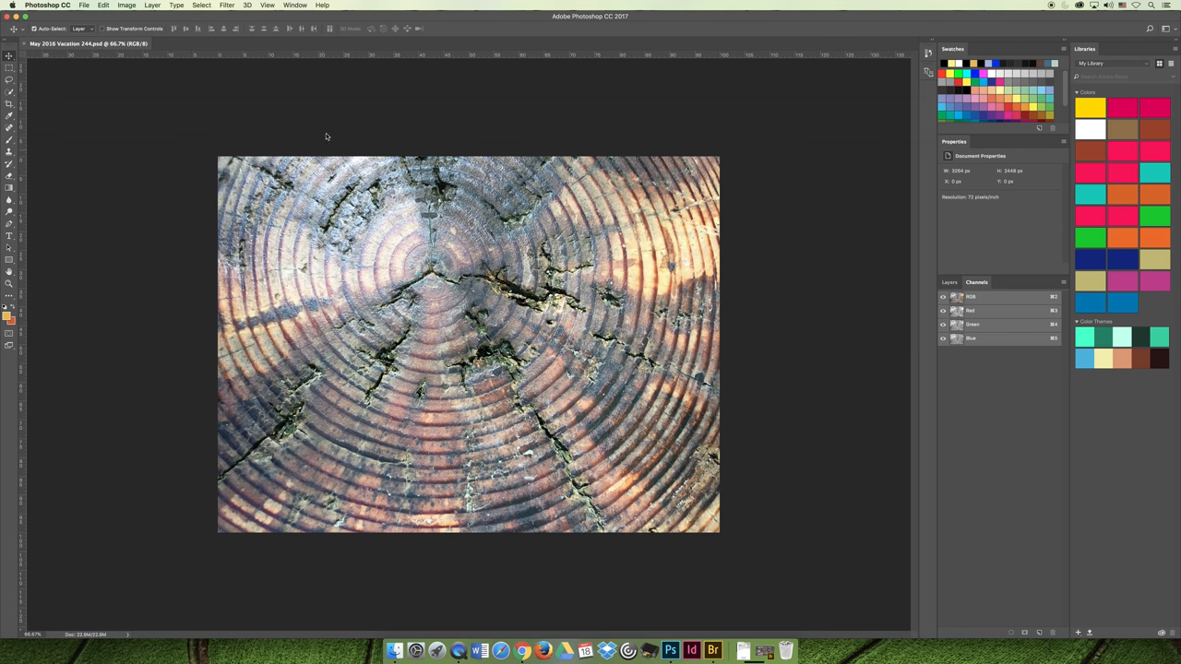
mouse_move(845, 199)
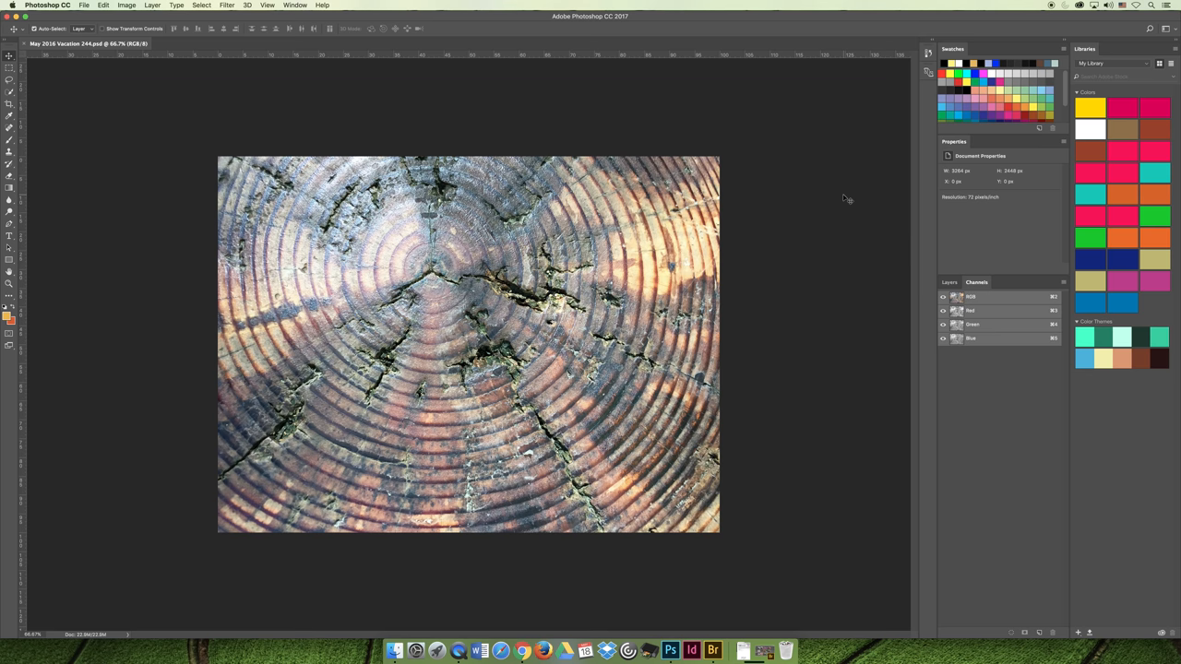
click(295, 6)
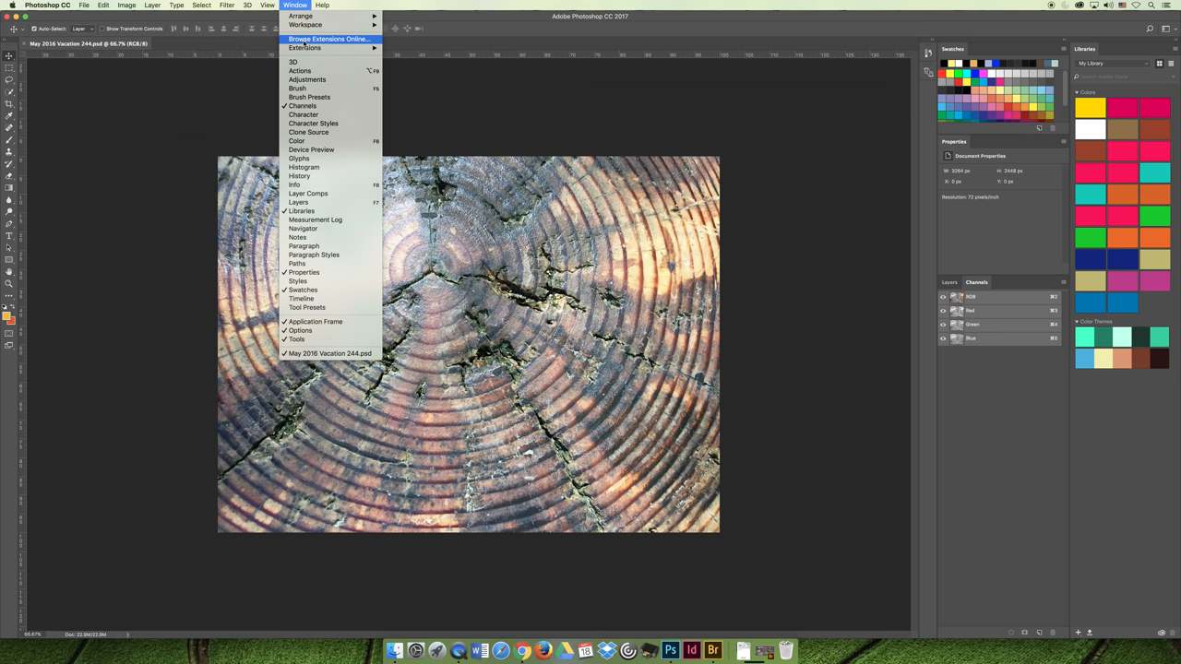
mouse_move(304, 26)
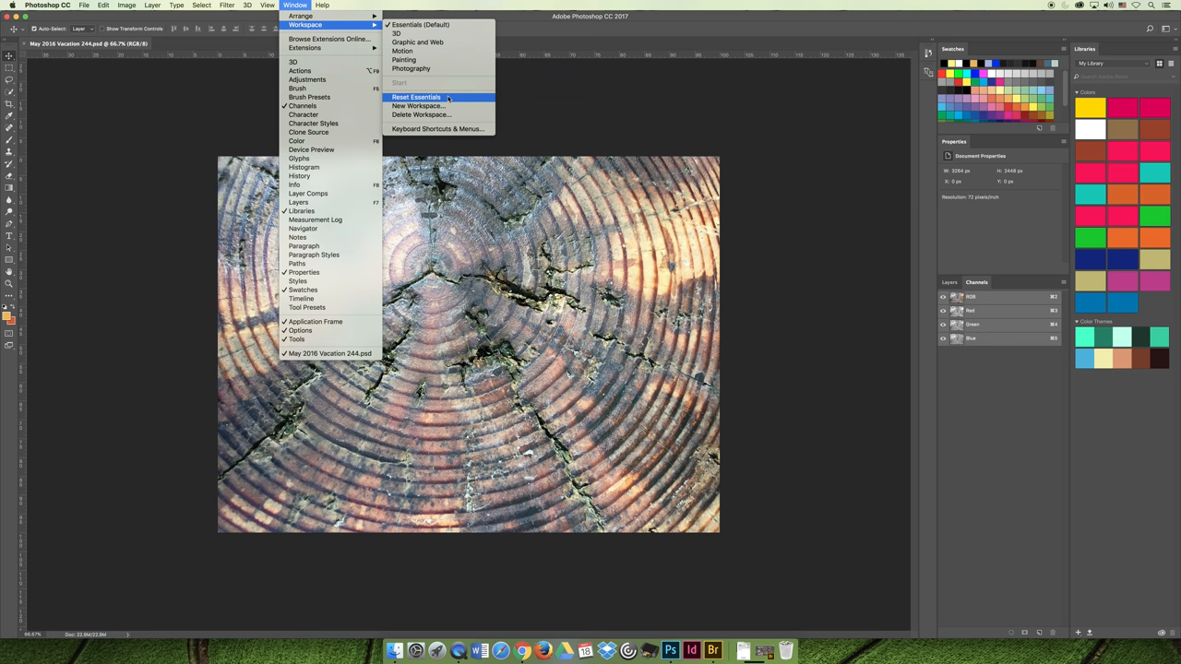
click(417, 96)
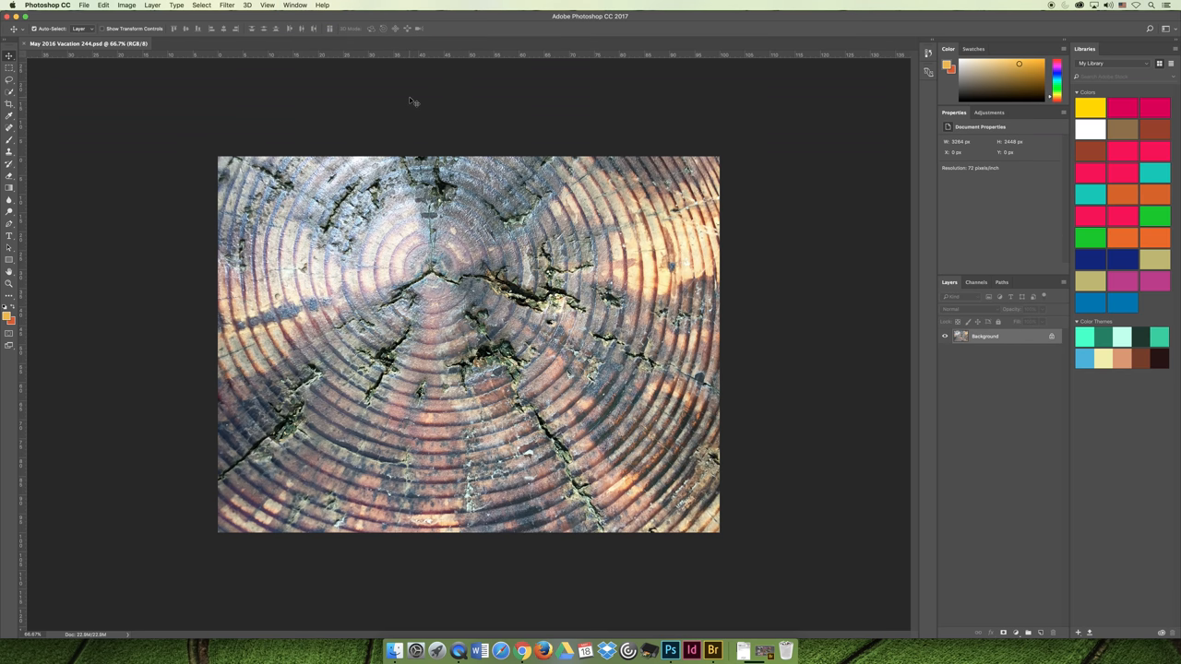
- Show the Info panel floating beside the image from the Window menu
click(296, 4)
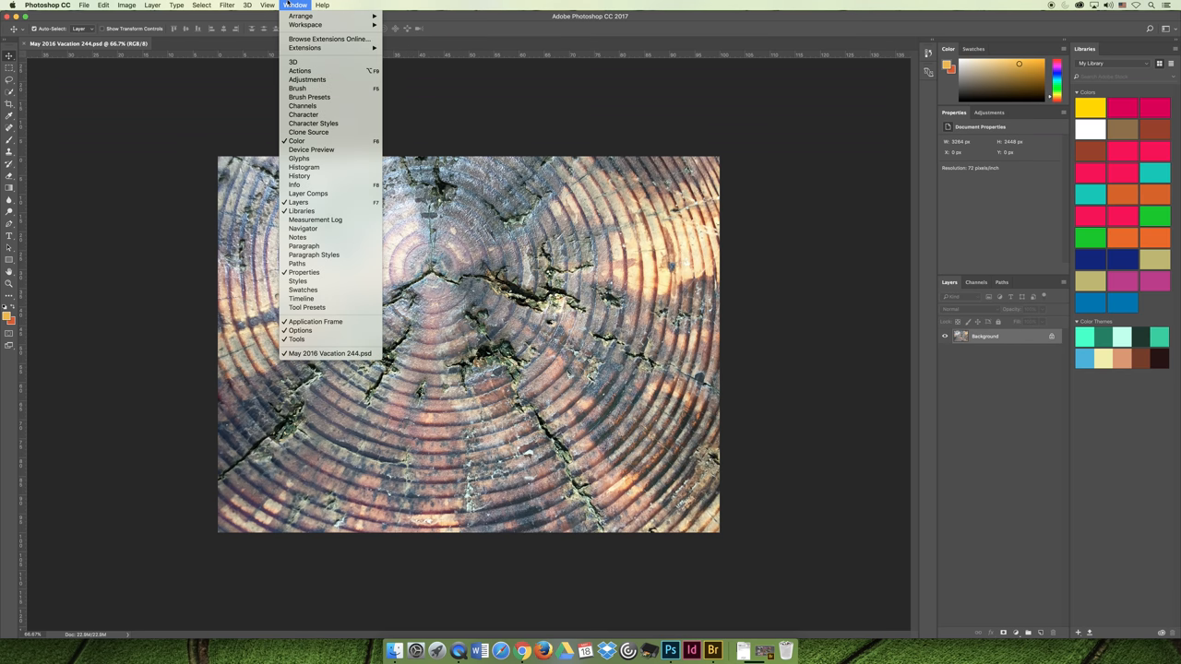
click(296, 184)
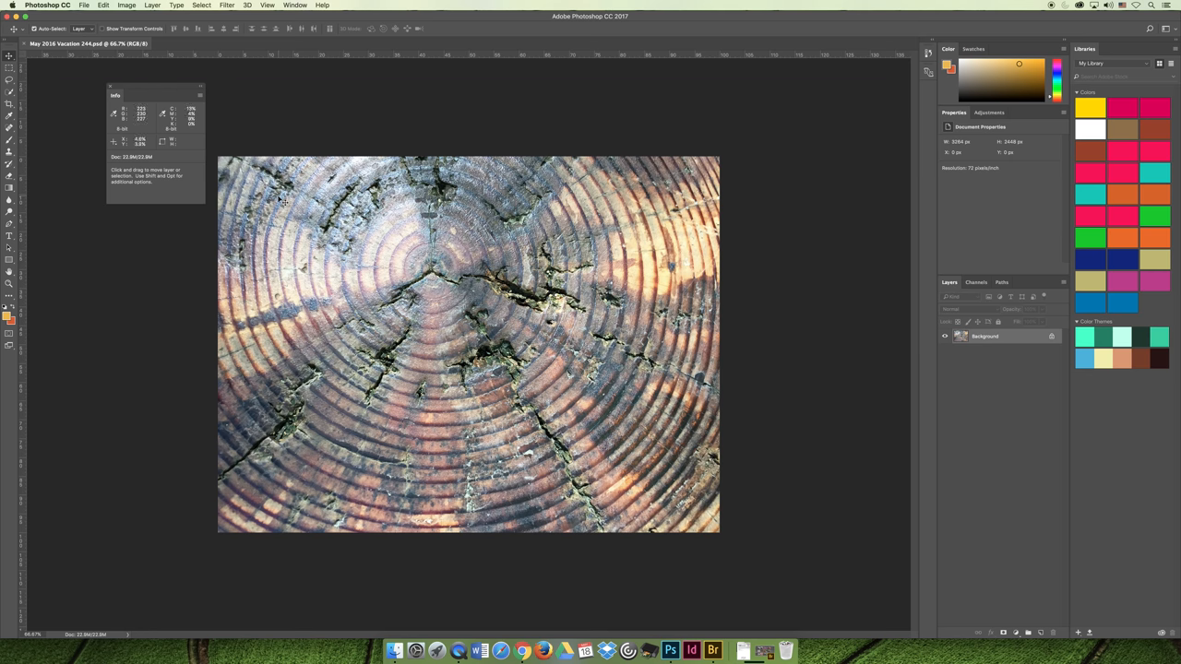
mouse_move(684, 288)
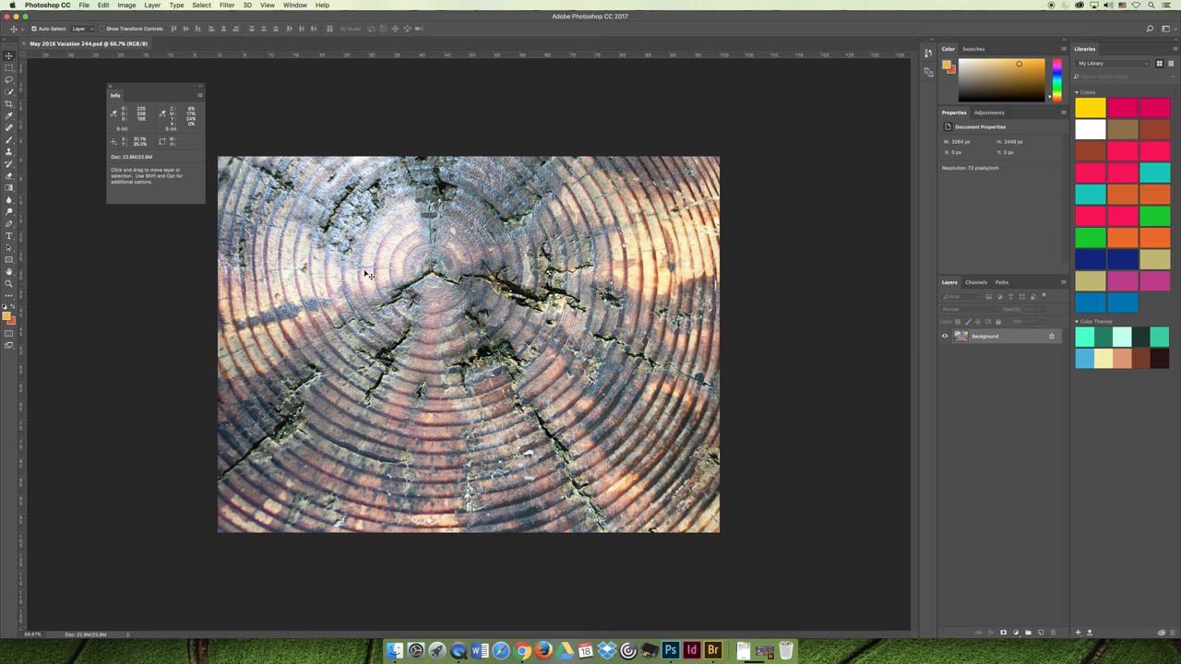
mouse_move(355, 257)
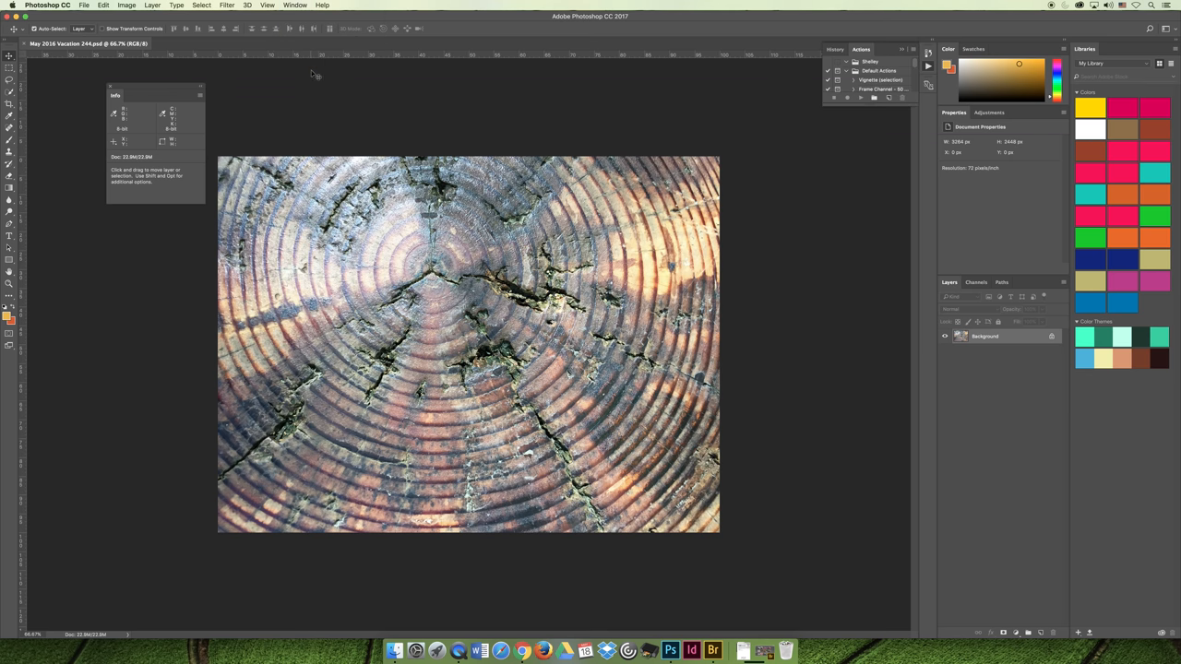
- Show the Timeline and Paragraph Styles panels from the Window menu
click(295, 5)
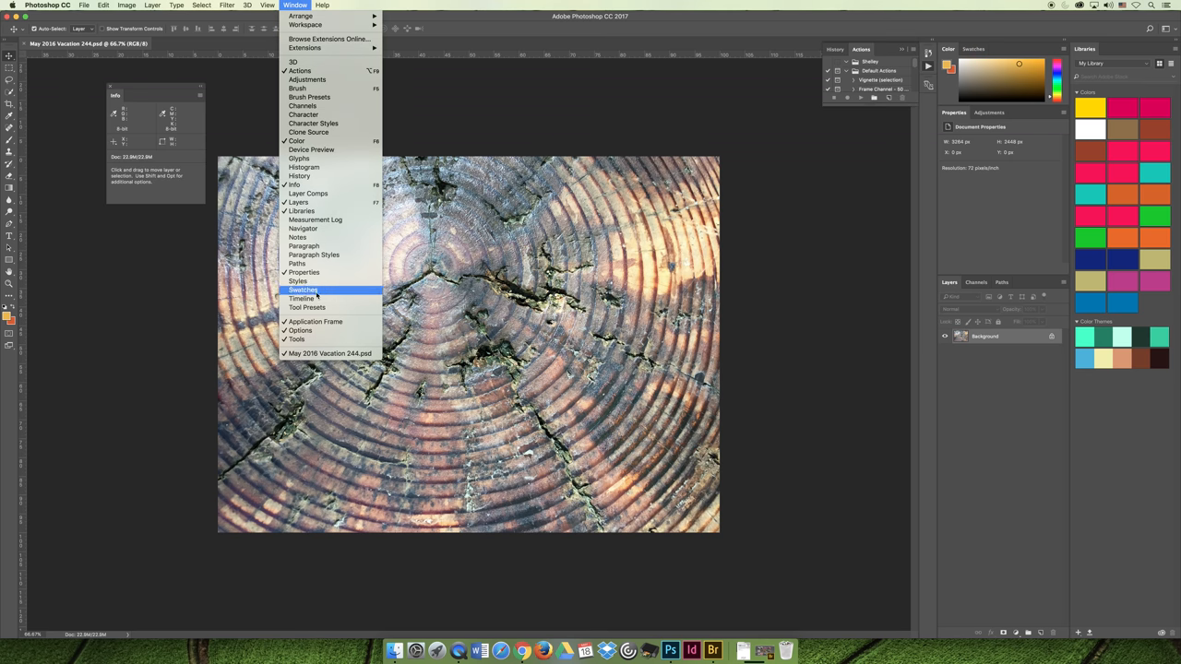
click(300, 298)
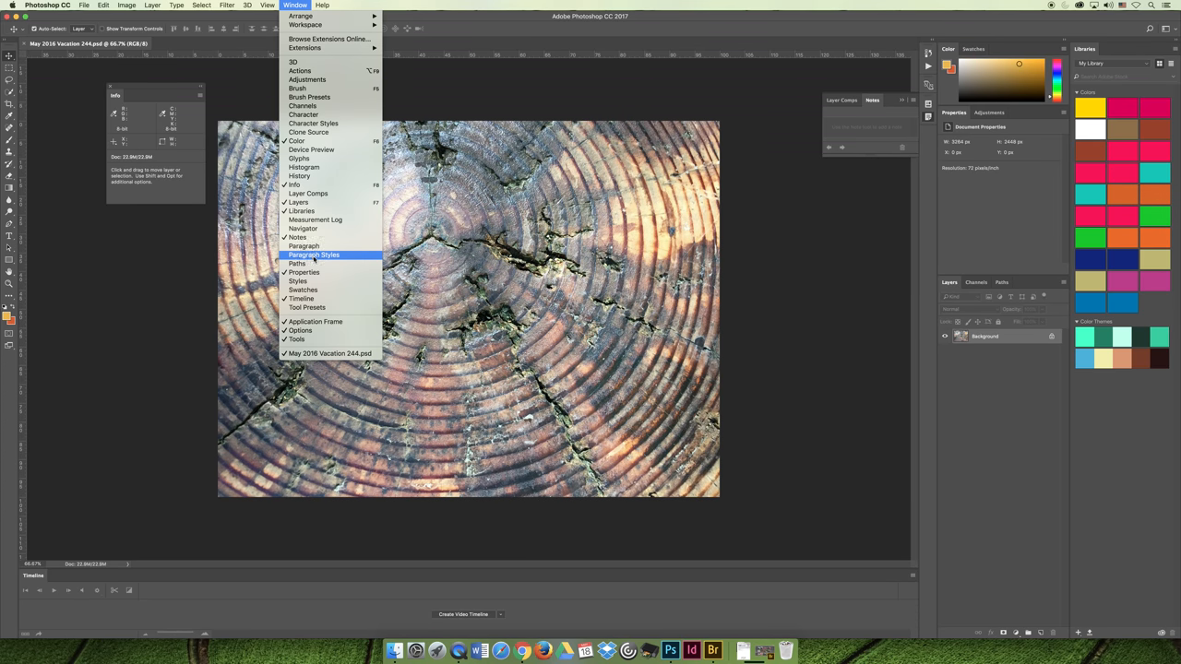
click(314, 255)
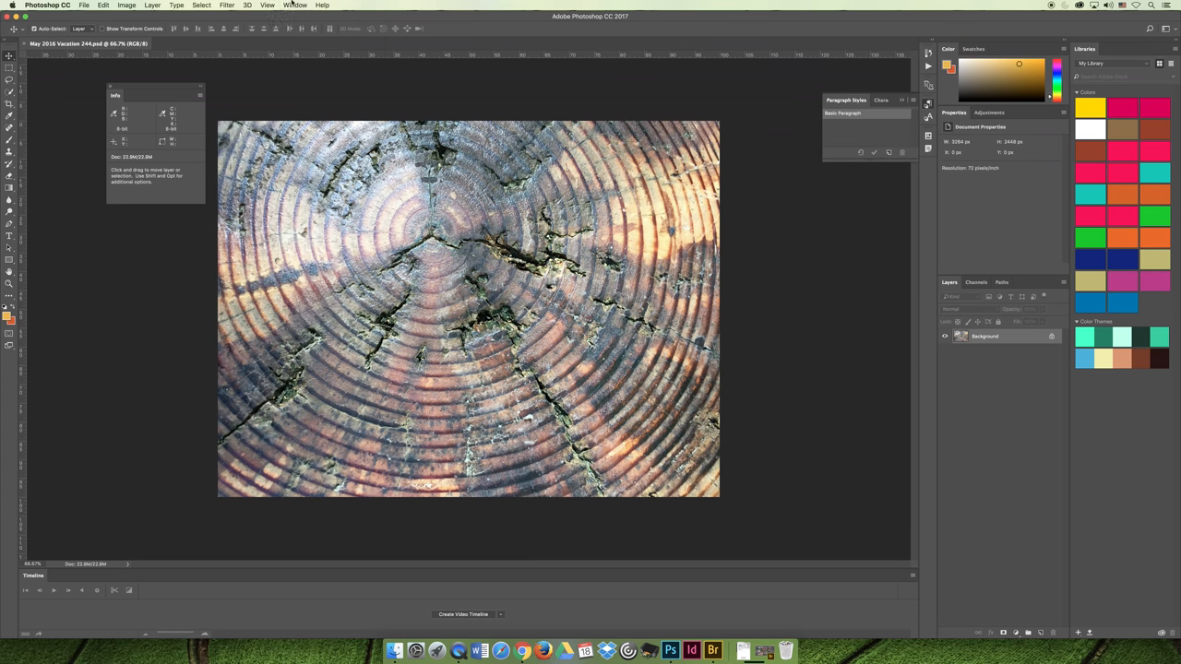
click(295, 5)
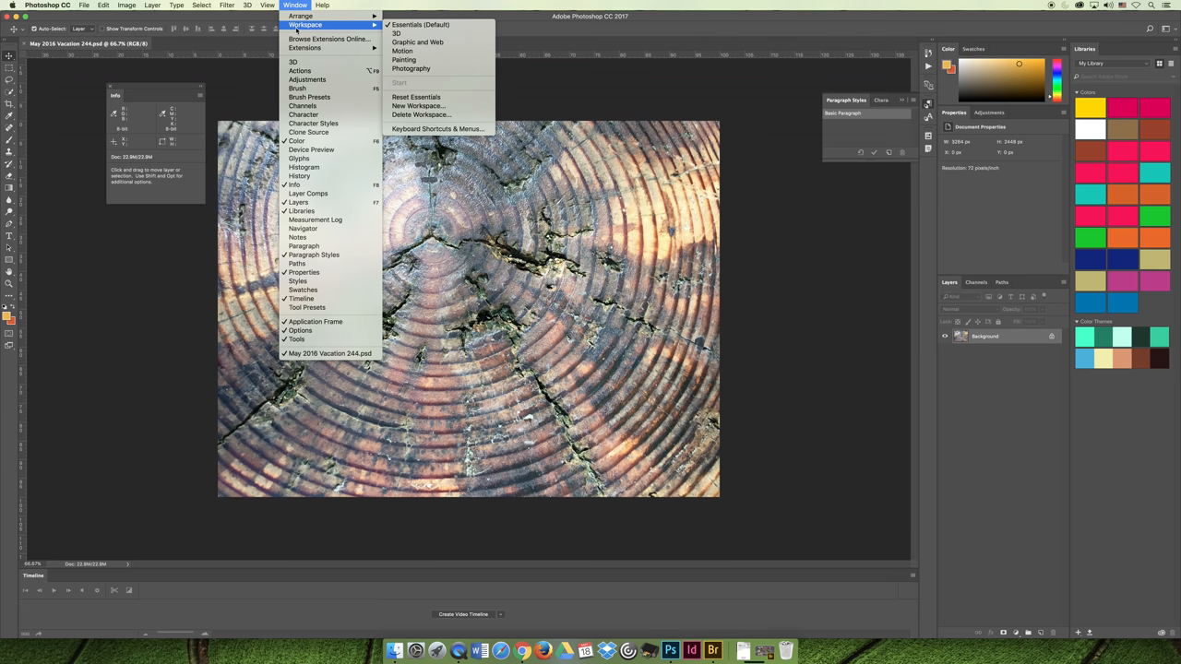
mouse_move(416, 105)
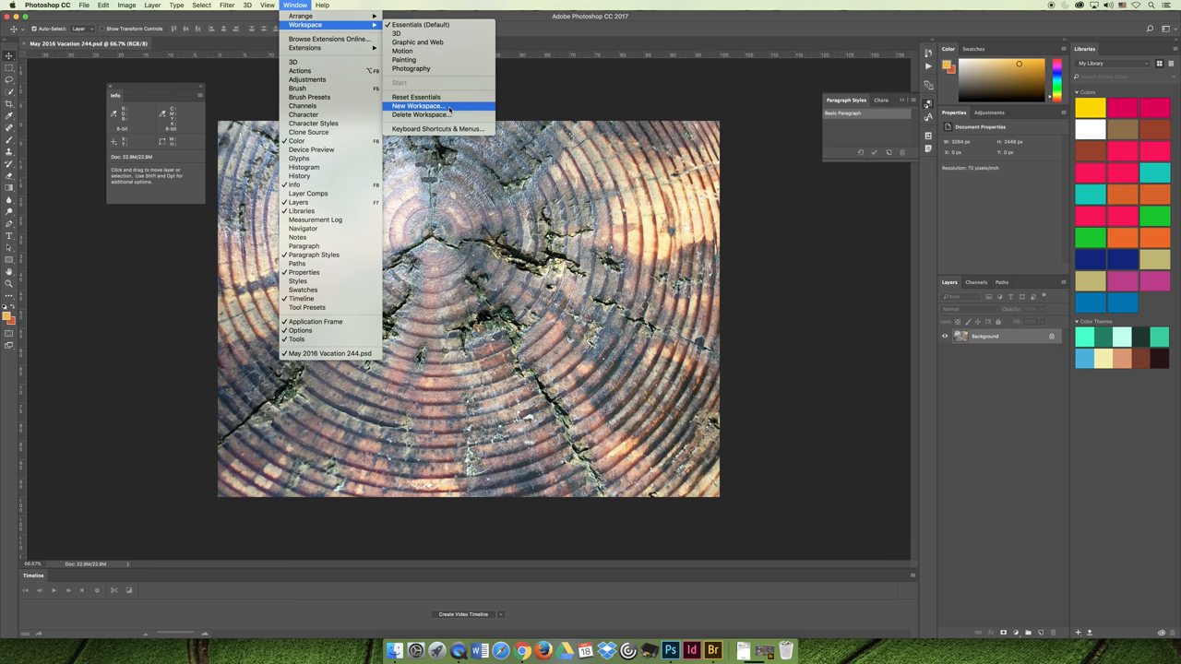
- Save the current panel arrangement as a new workspace named 'Jesic'
click(417, 105)
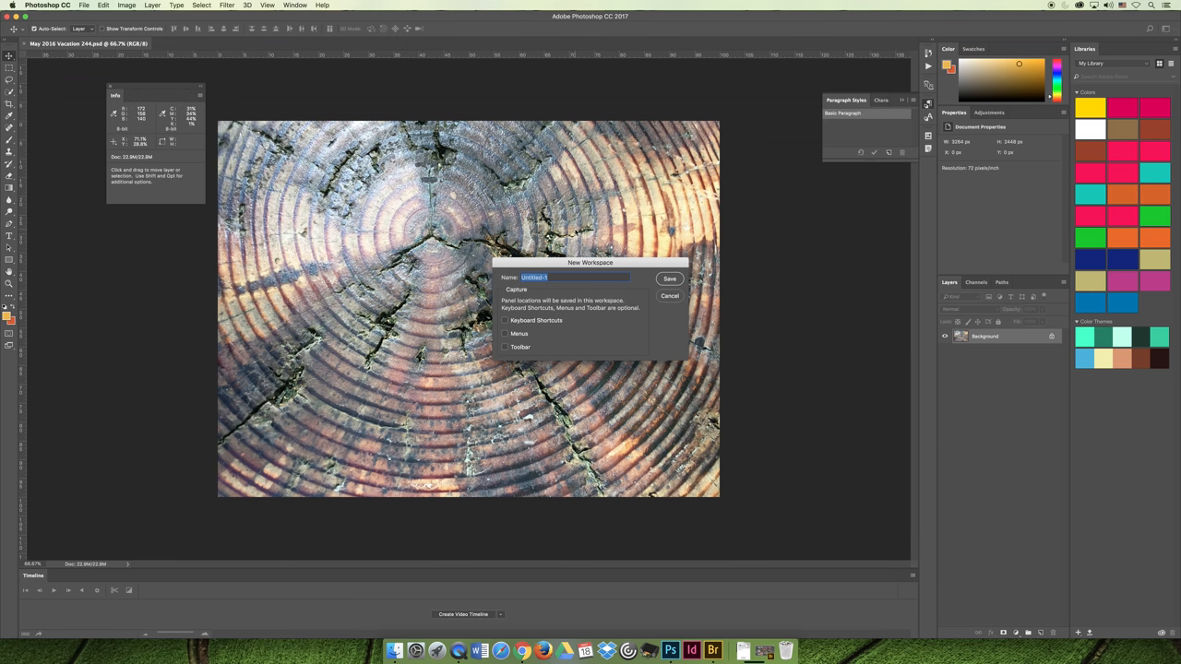
text(Jesica's Awesome Works)
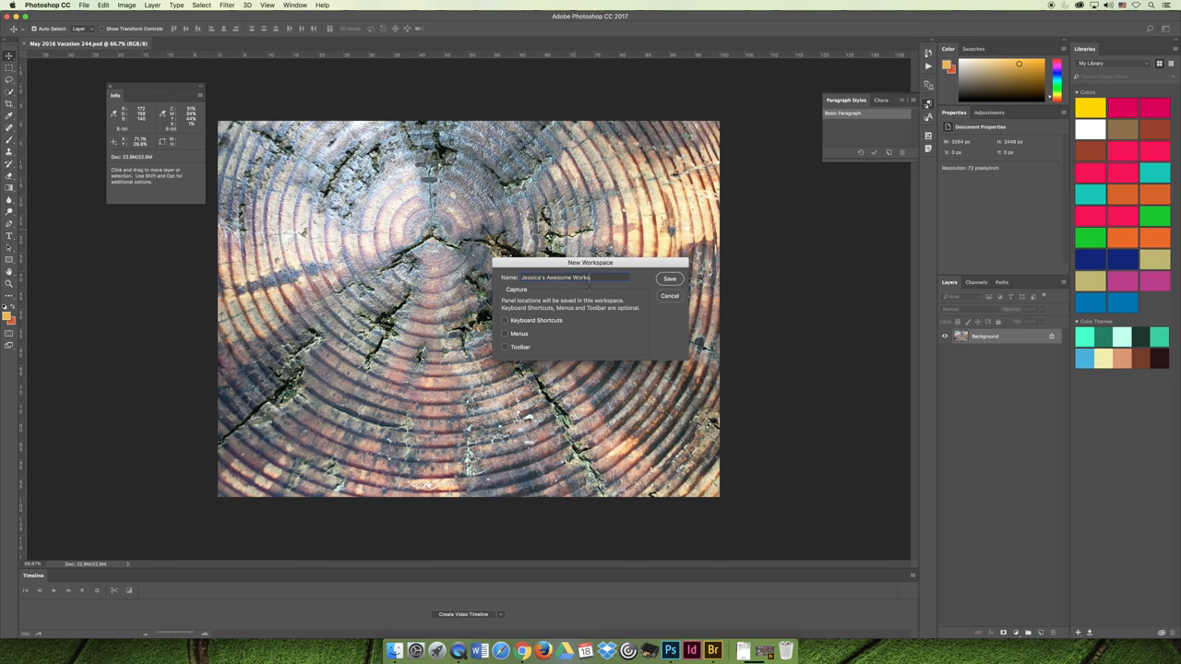
click(668, 279)
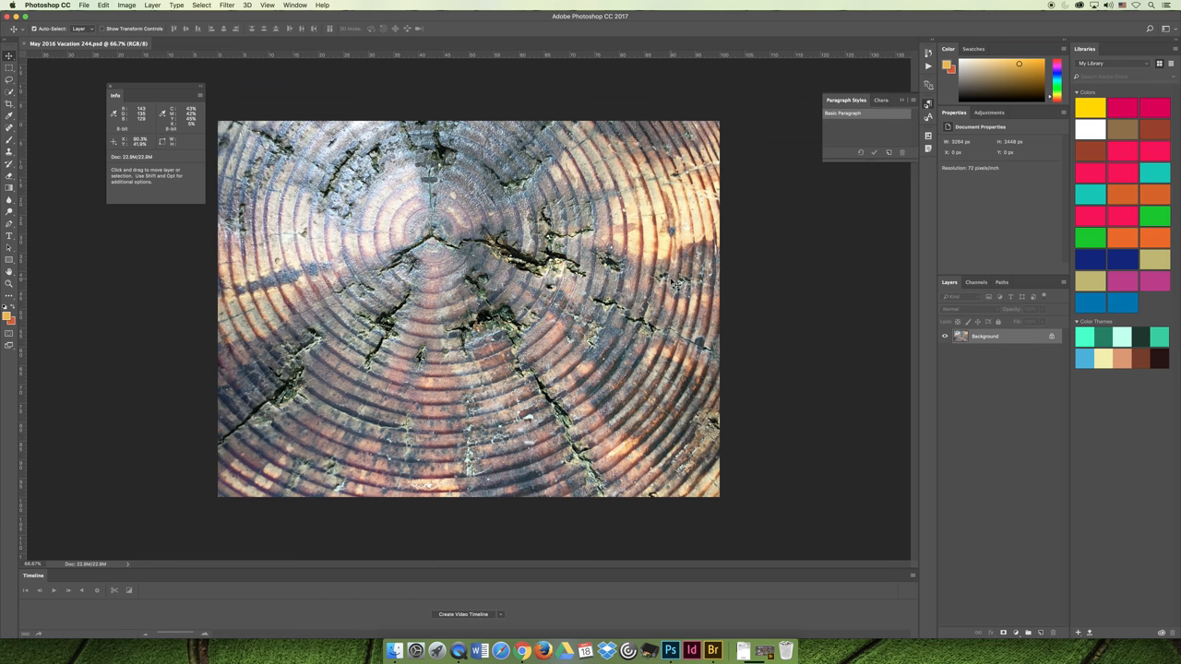
- Switch to the Painting workspace, then back to the saved custom workspace
click(295, 5)
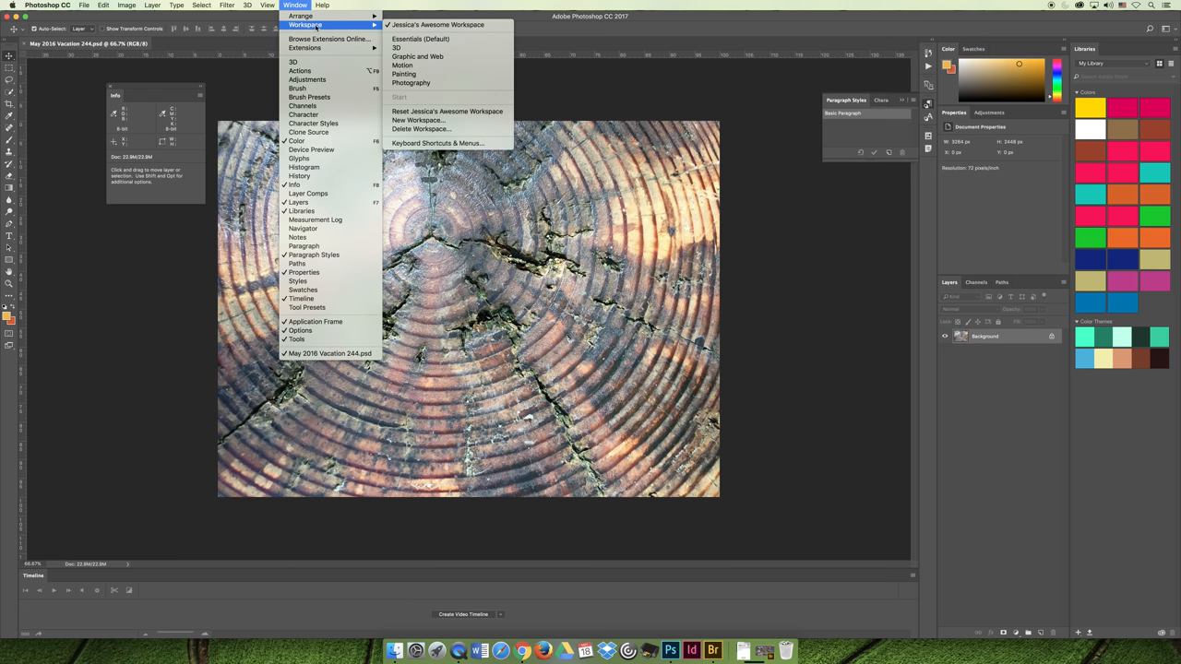
click(421, 39)
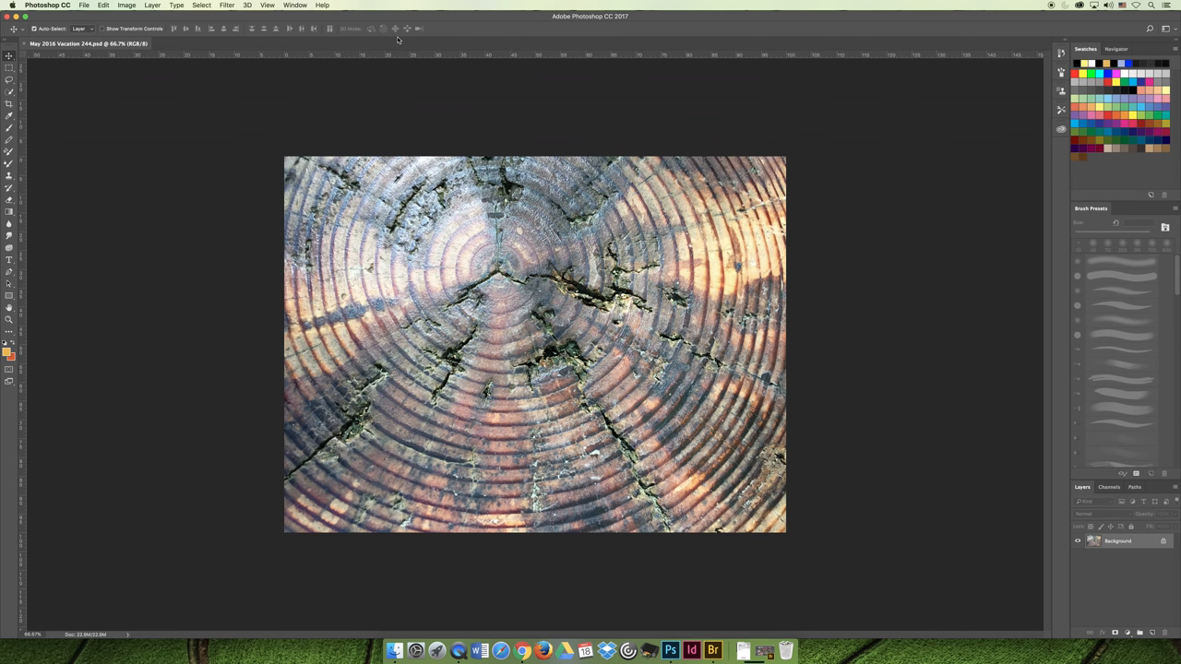
click(295, 4)
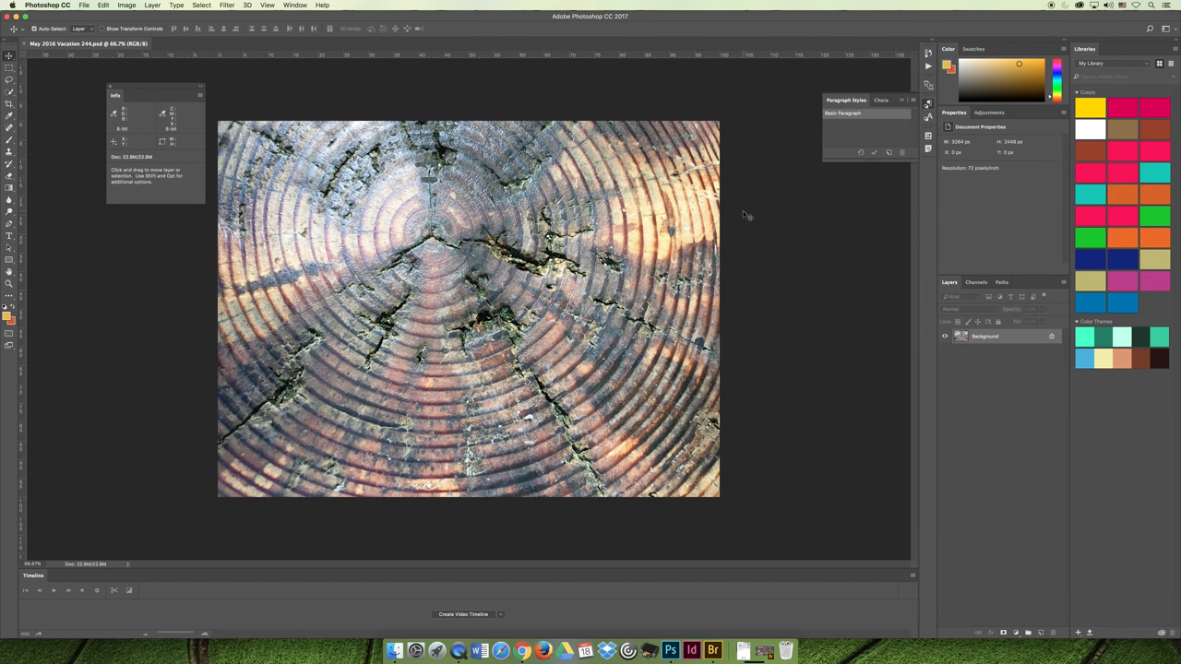
mouse_move(745, 199)
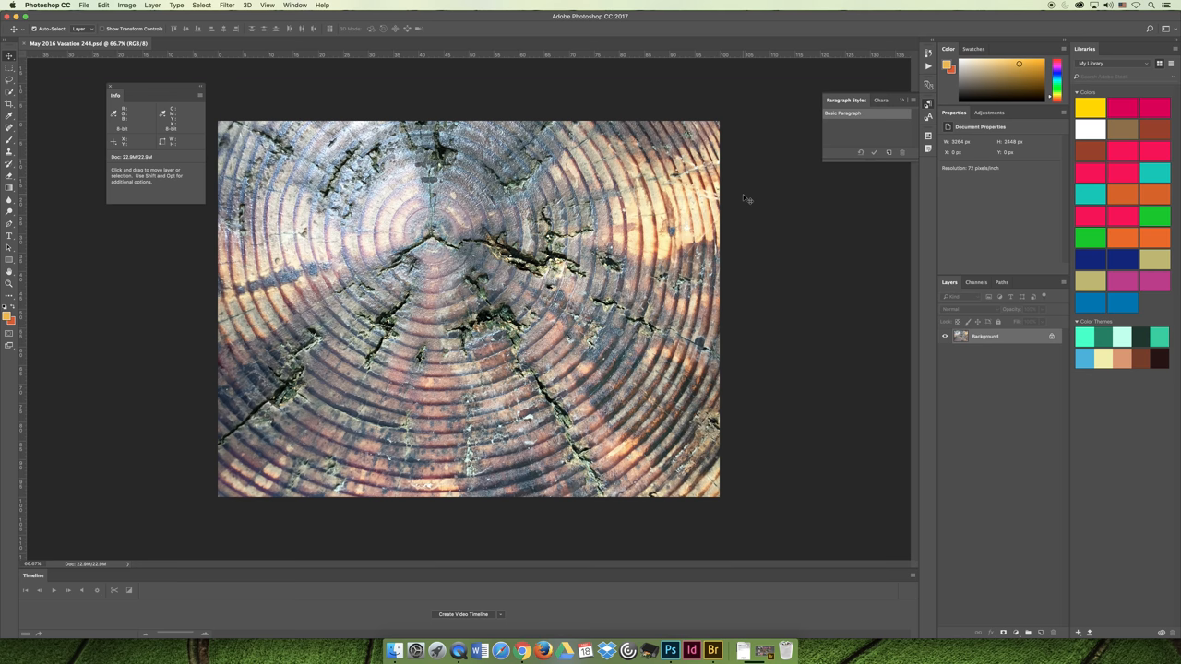
mouse_move(767, 175)
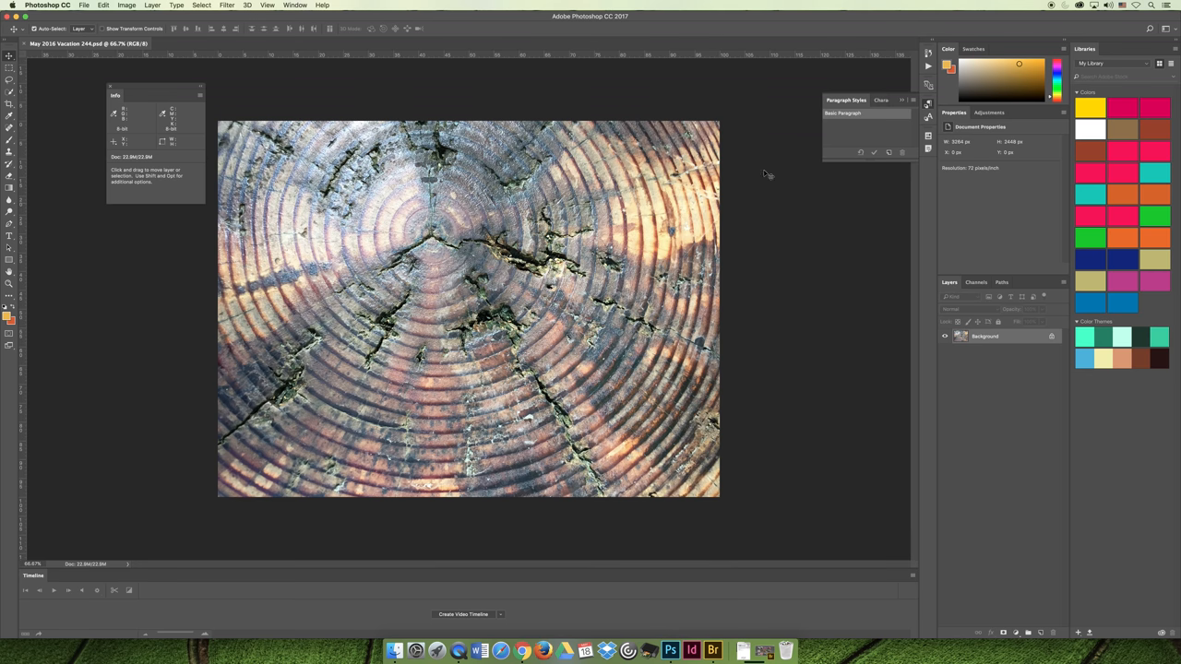
mouse_move(841, 207)
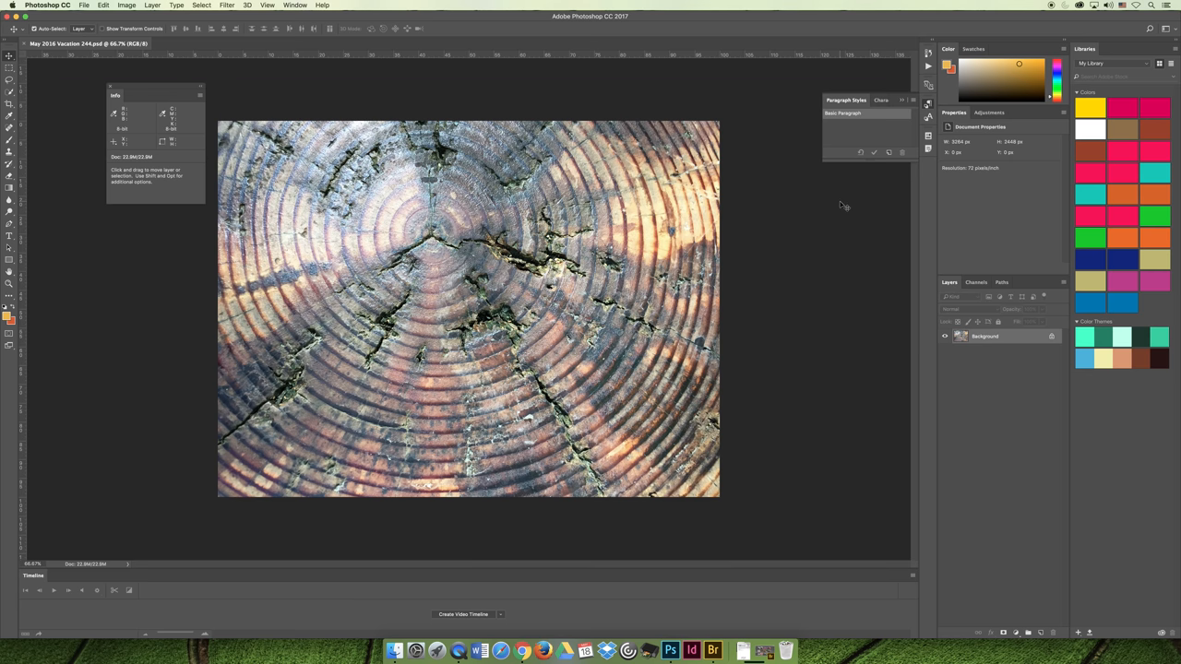